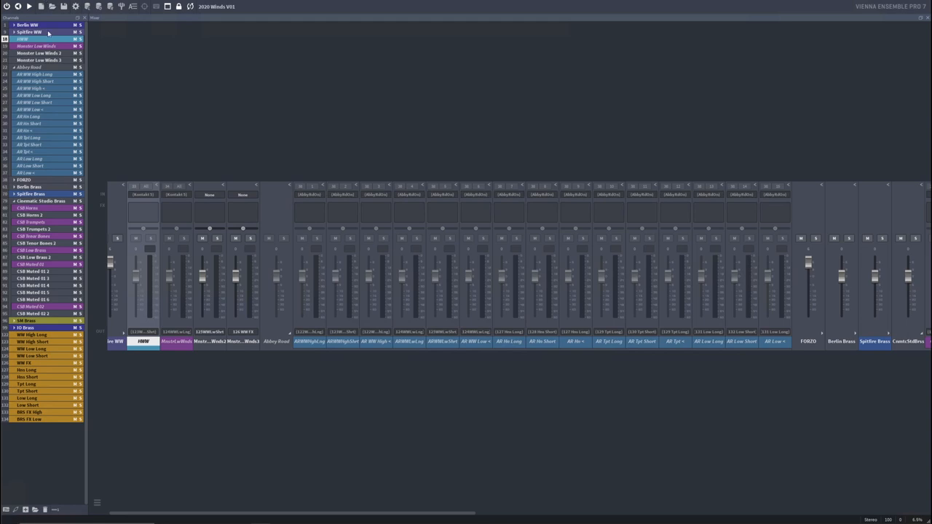
mouse_move(49, 33)
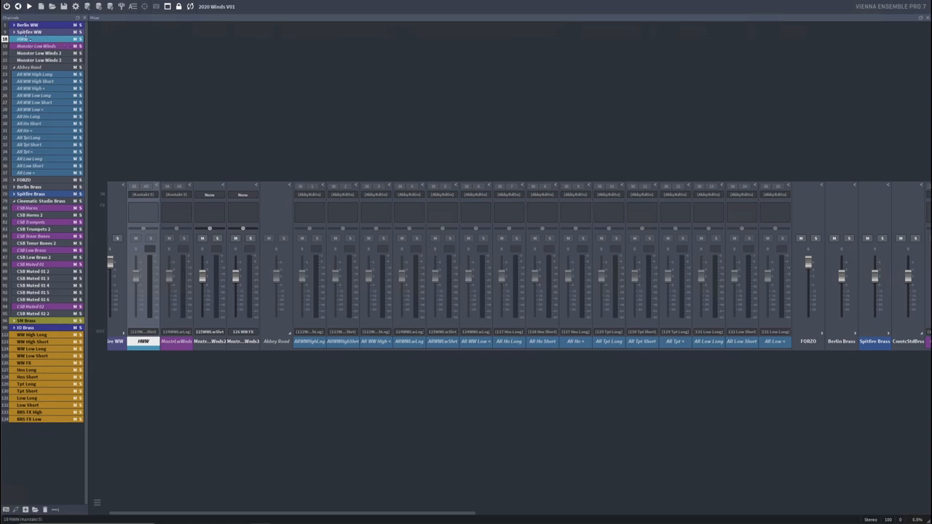
- Insert a Native Instruments Kontakt (VST) Stereo to Stereo channel below HWW from Favorites
right_click(36, 39)
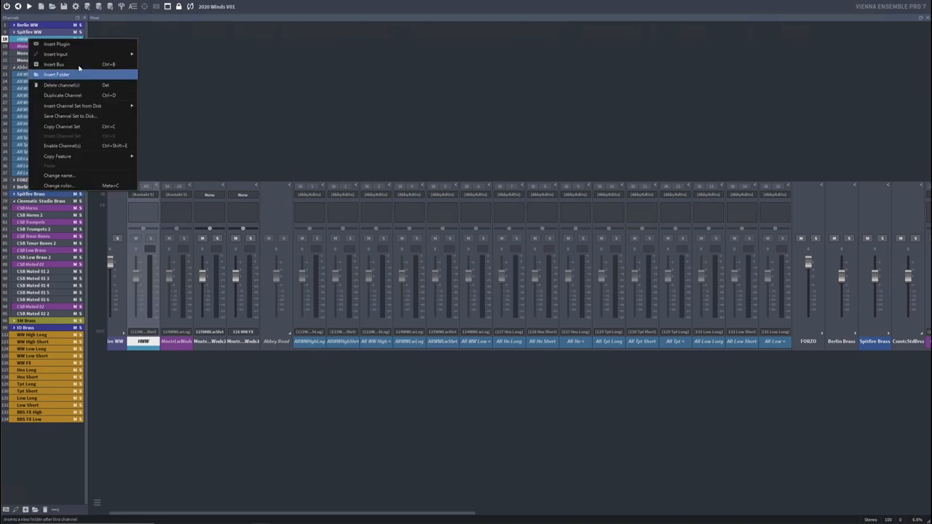
click(56, 44)
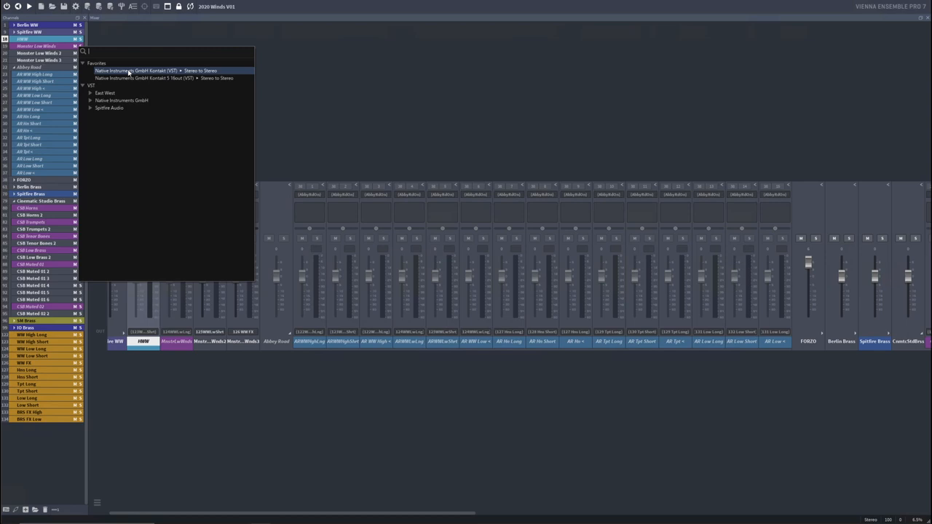
click(150, 70)
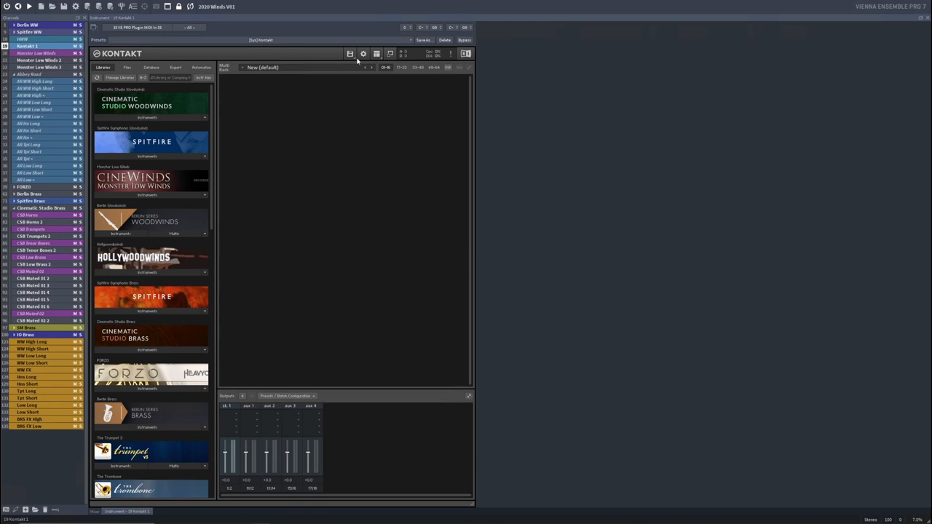
- Batch re-save the Cinematic Studio Woodwinds folder on Farm02 SSD04 and list its instruments
click(350, 53)
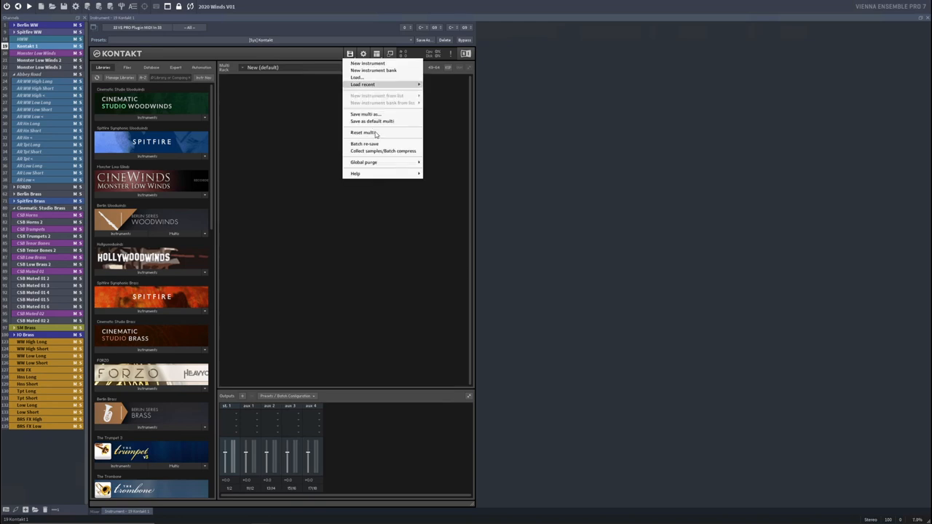
click(364, 143)
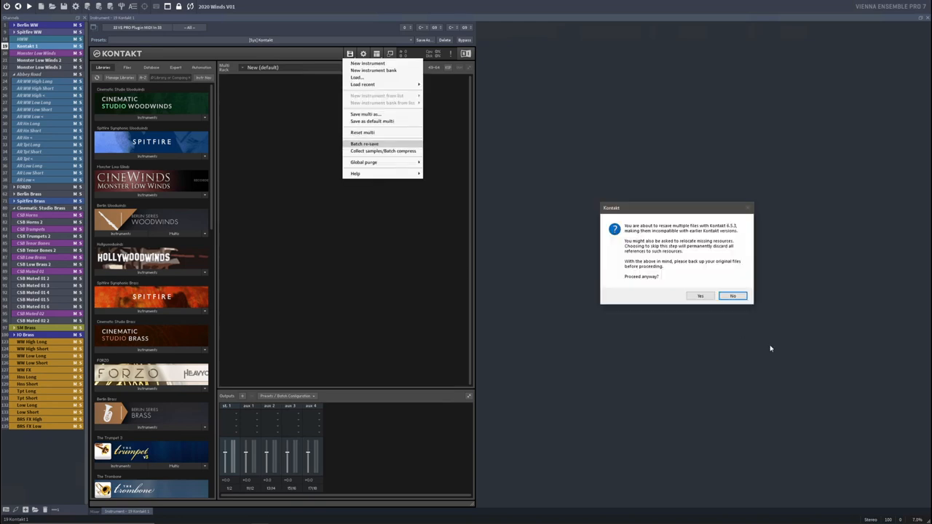
click(700, 296)
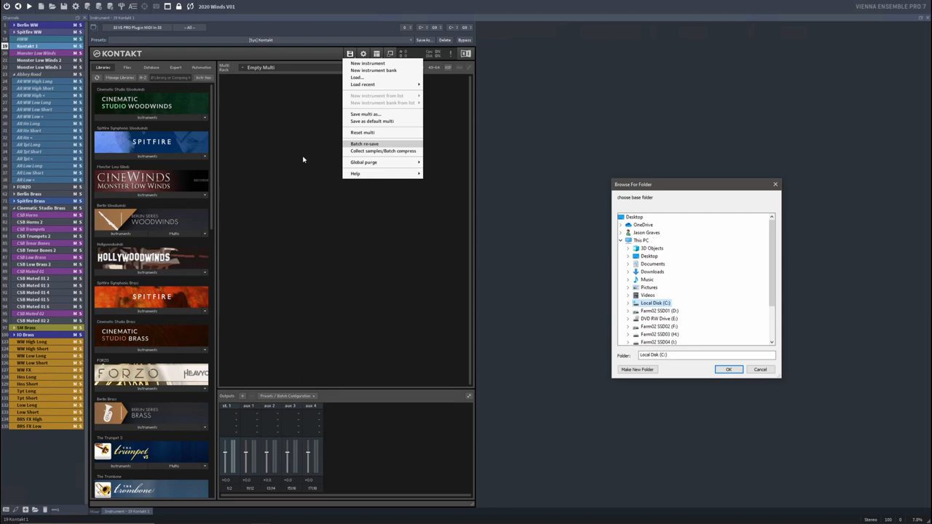
mouse_move(285, 352)
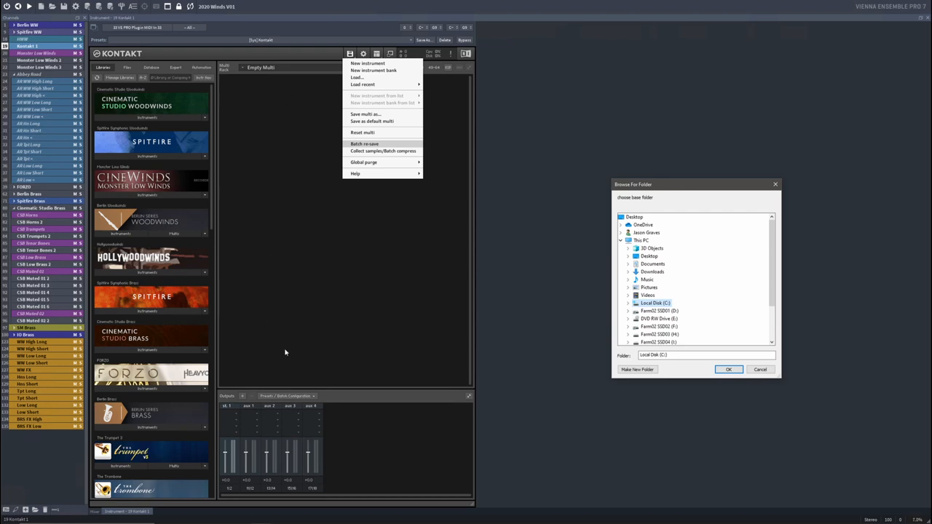
mouse_move(291, 250)
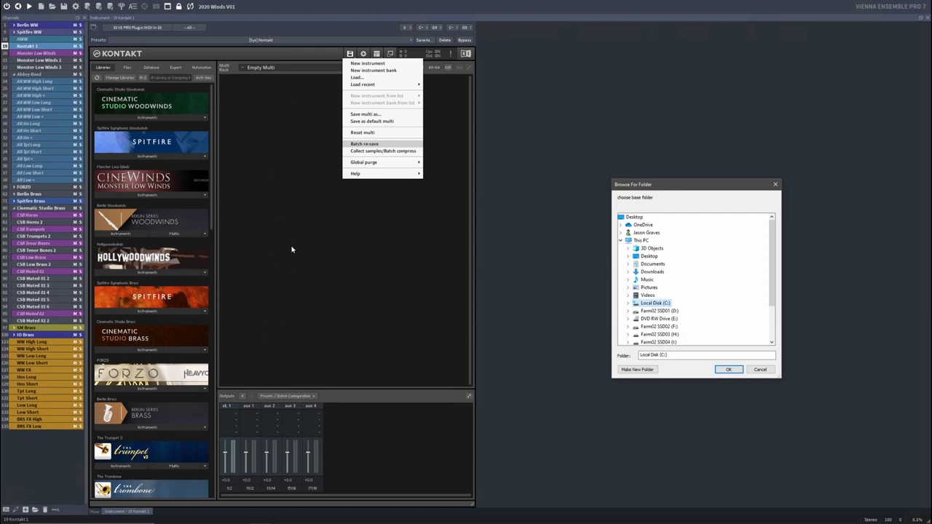
mouse_move(278, 337)
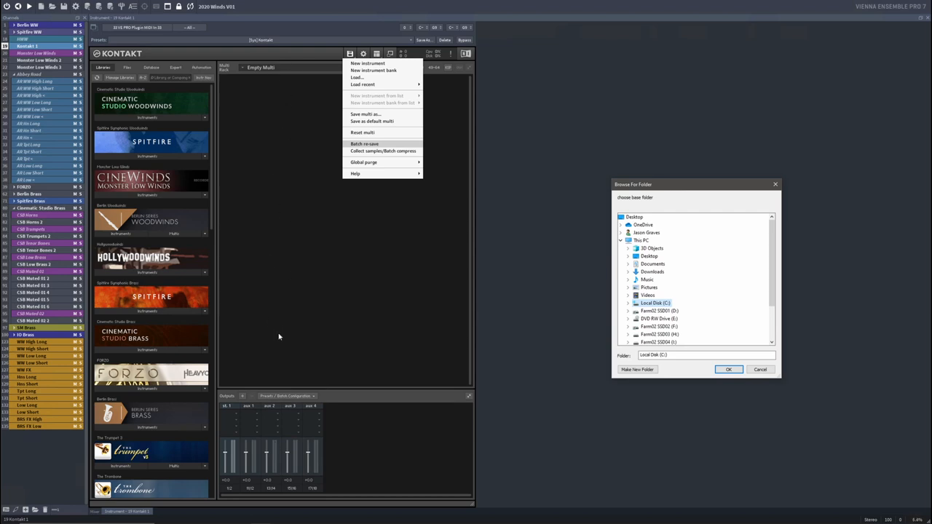
mouse_move(666, 336)
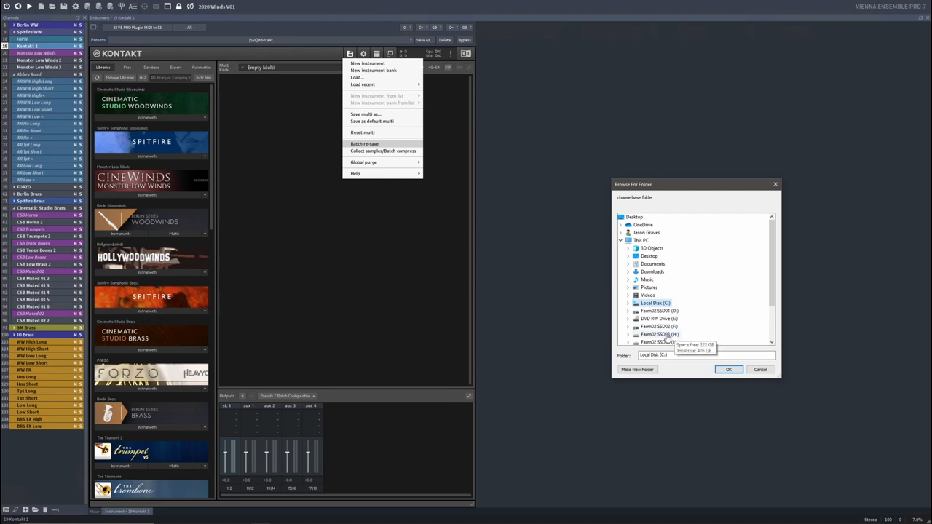
click(628, 287)
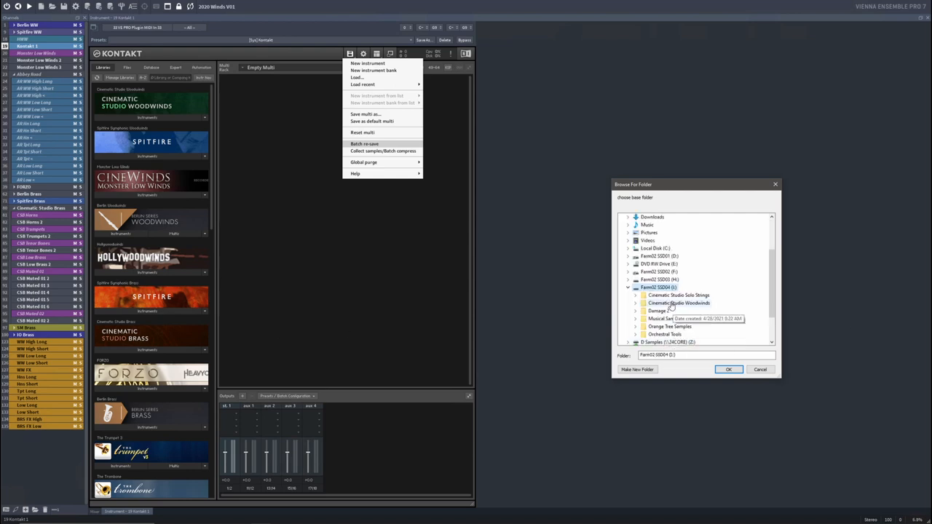
click(678, 295)
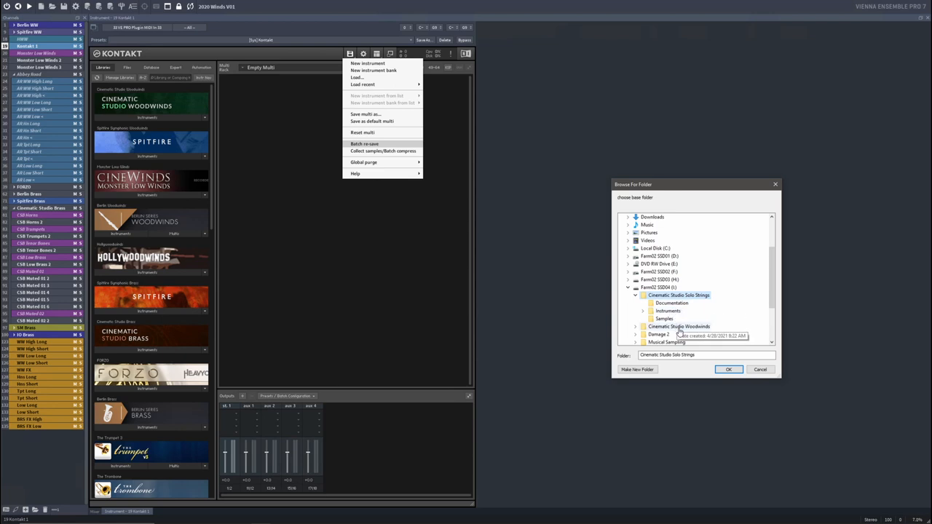
click(728, 369)
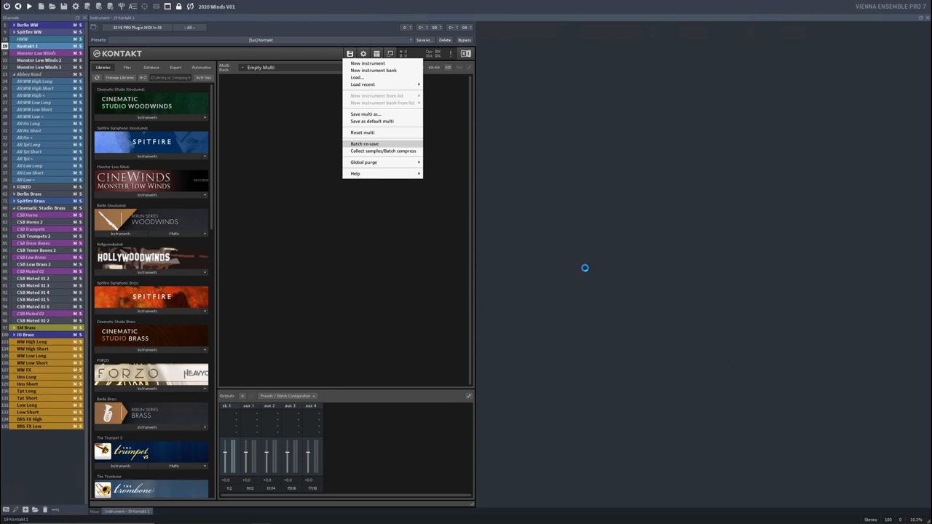
click(364, 144)
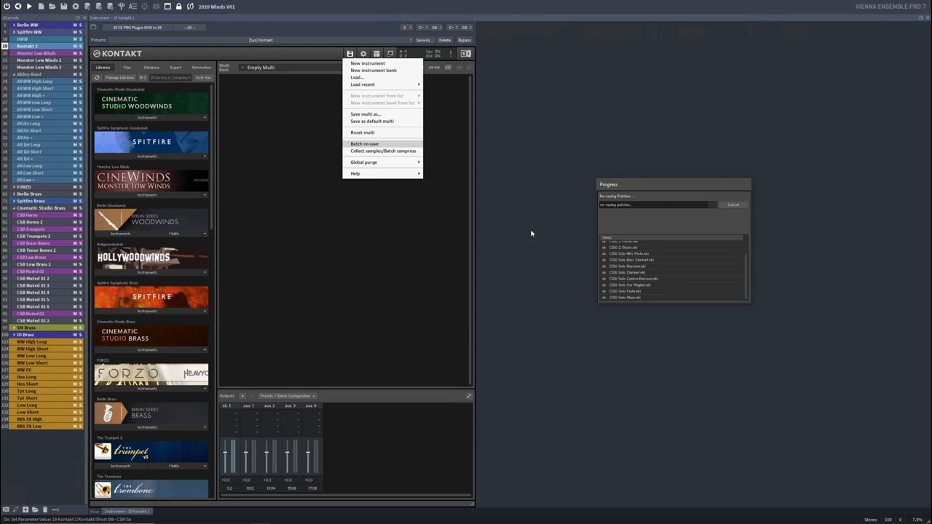
click(365, 144)
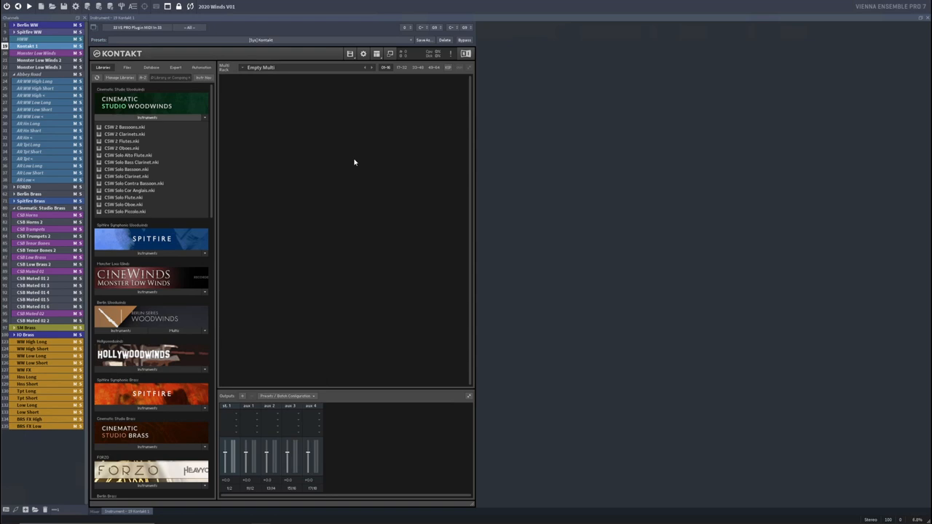
mouse_move(327, 111)
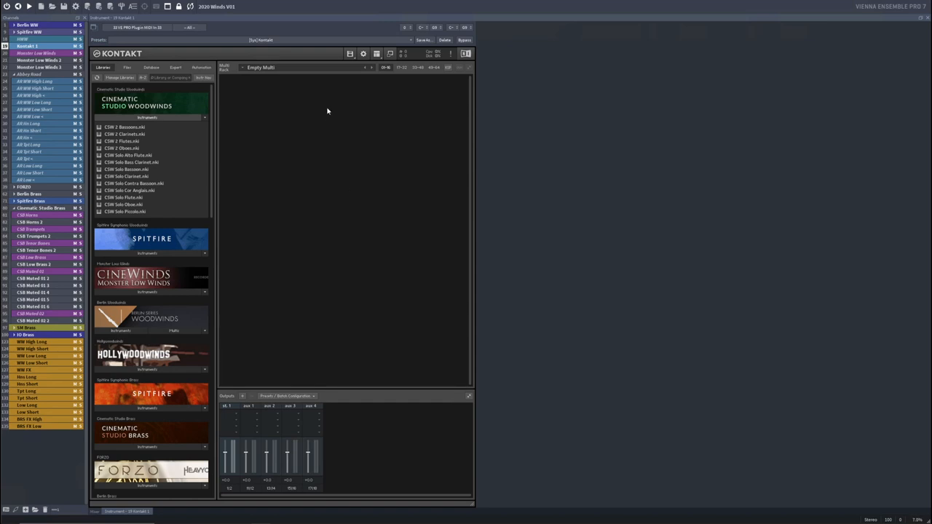
mouse_move(165, 220)
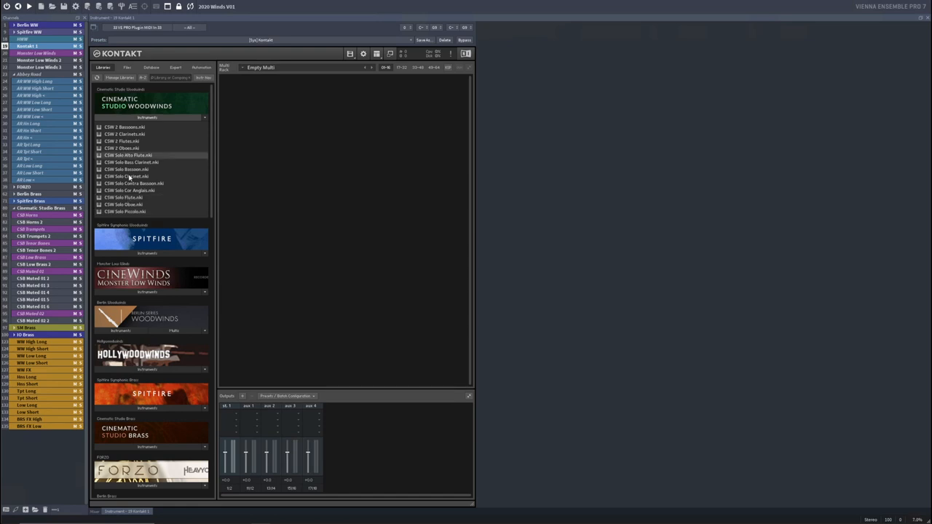
mouse_move(128, 176)
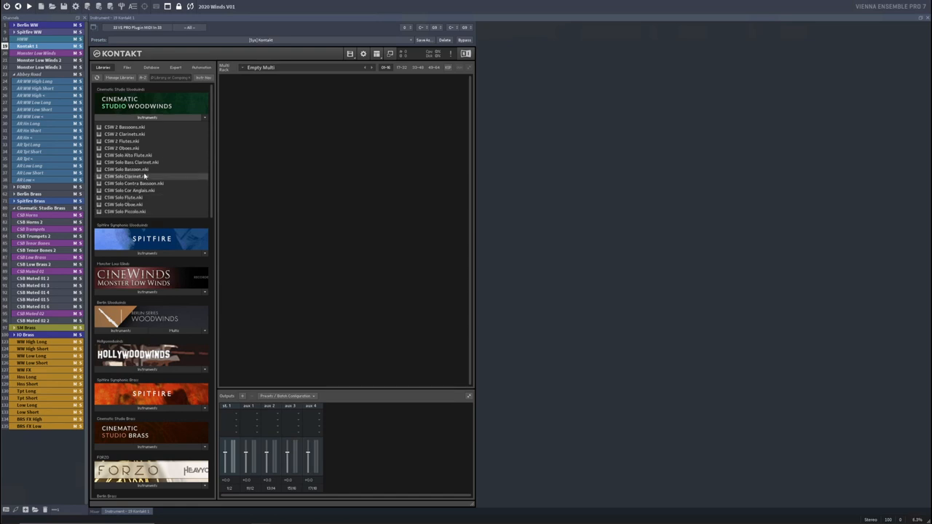
mouse_move(143, 213)
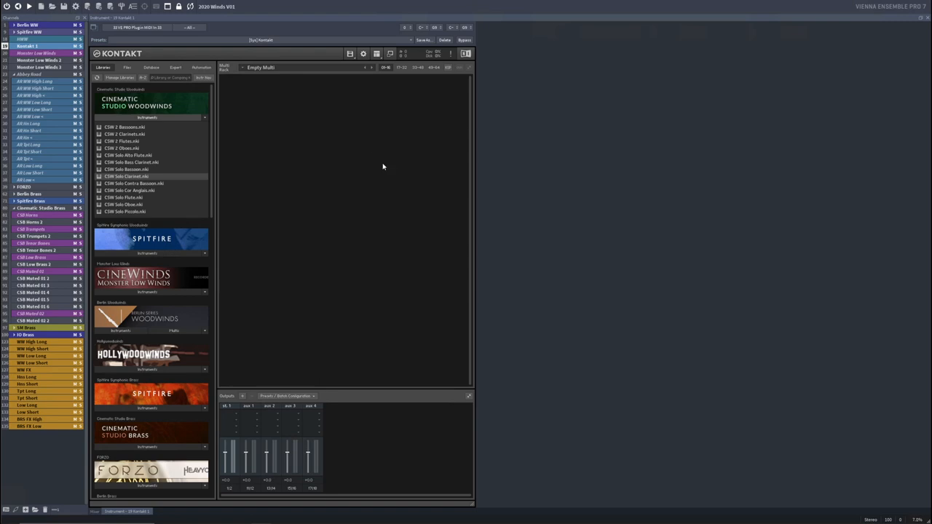
mouse_move(339, 131)
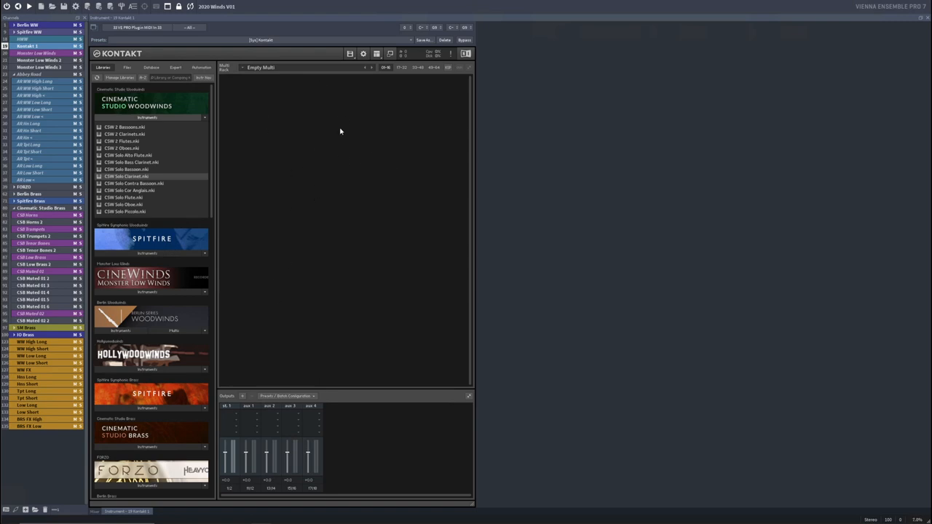
mouse_move(306, 100)
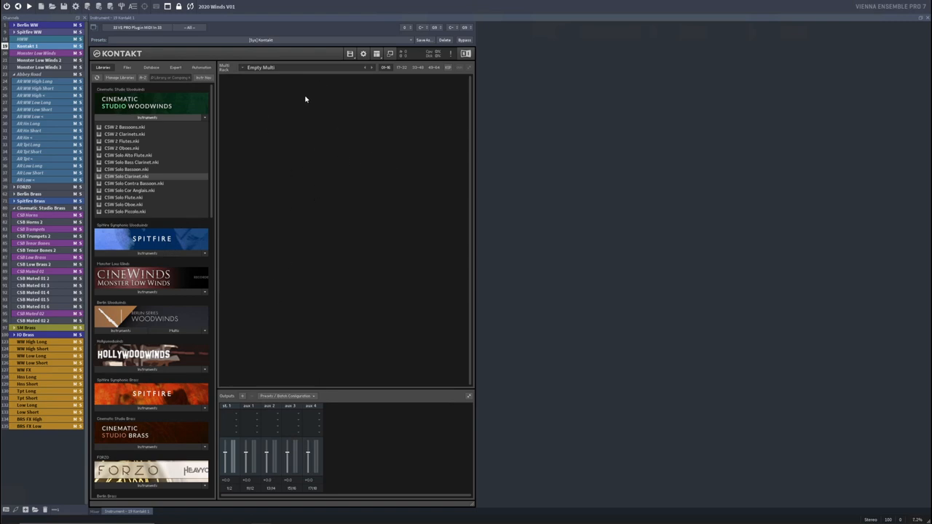
mouse_move(280, 327)
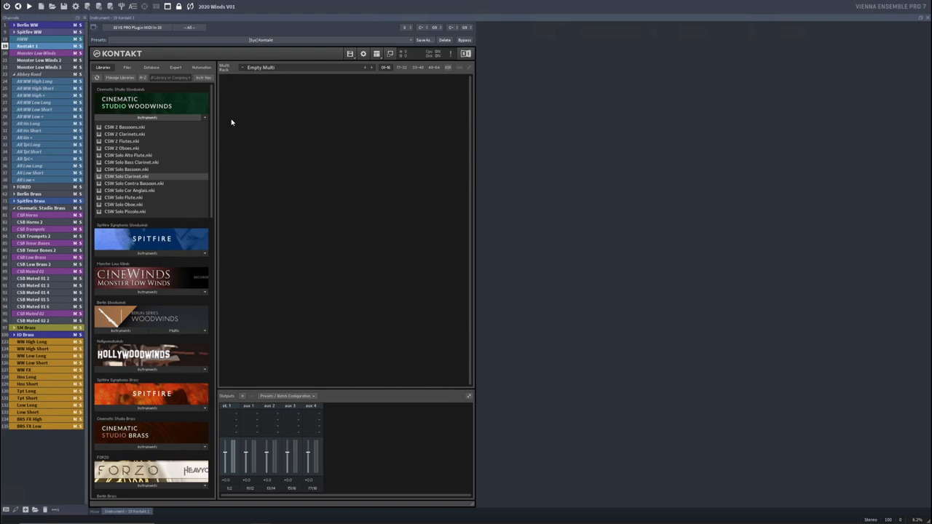
mouse_move(131, 214)
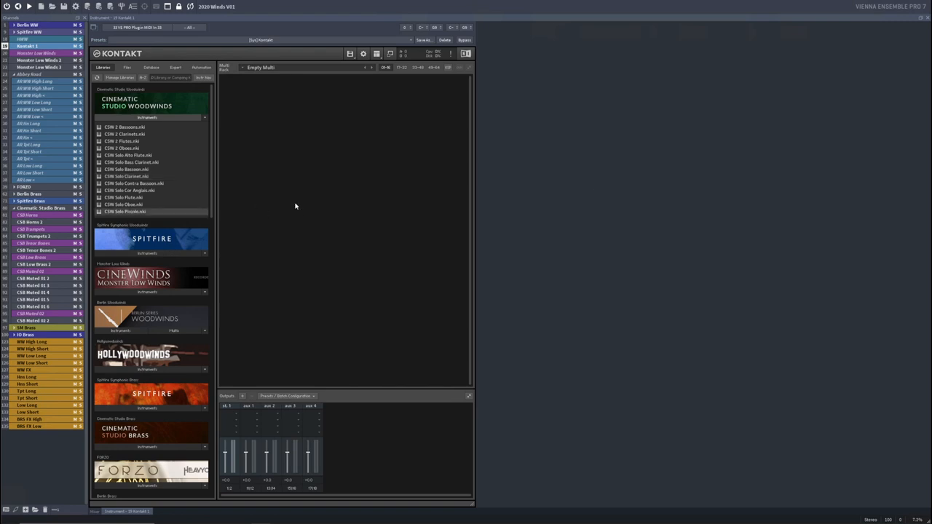
- Load CSW Solo Piccolo.nki into the Kontakt rack with Sustain active
double_click(123, 211)
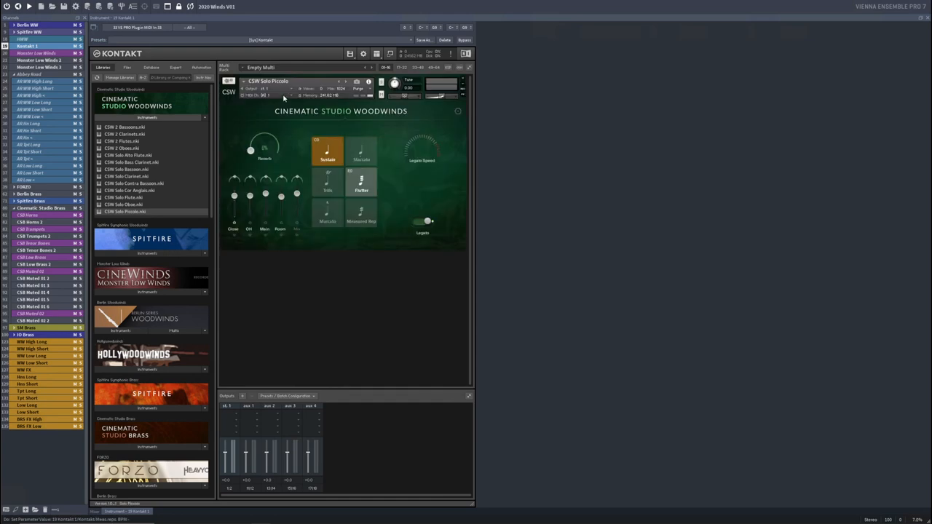
mouse_move(313, 359)
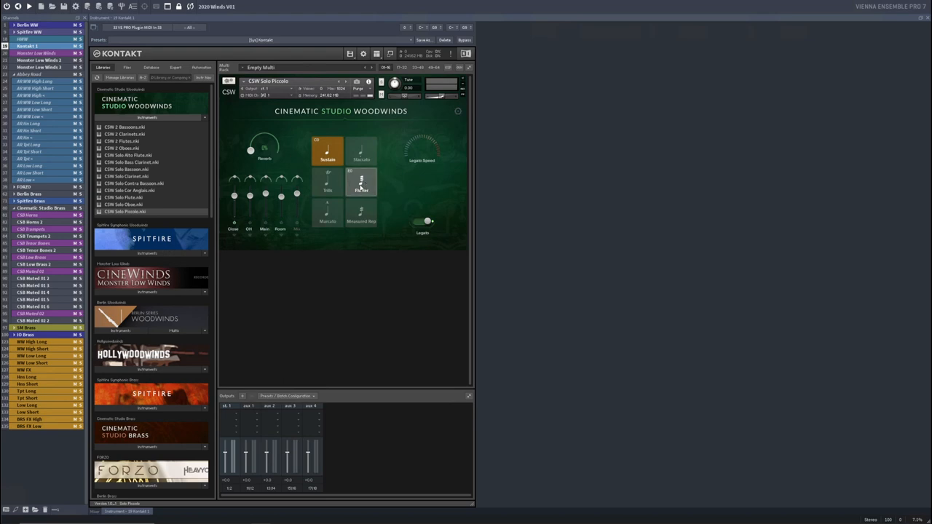
click(361, 182)
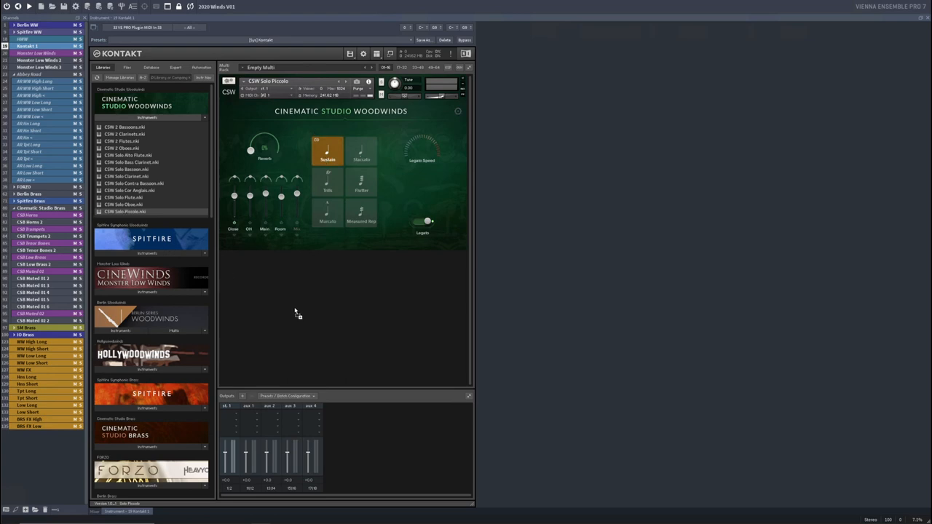
mouse_move(371, 309)
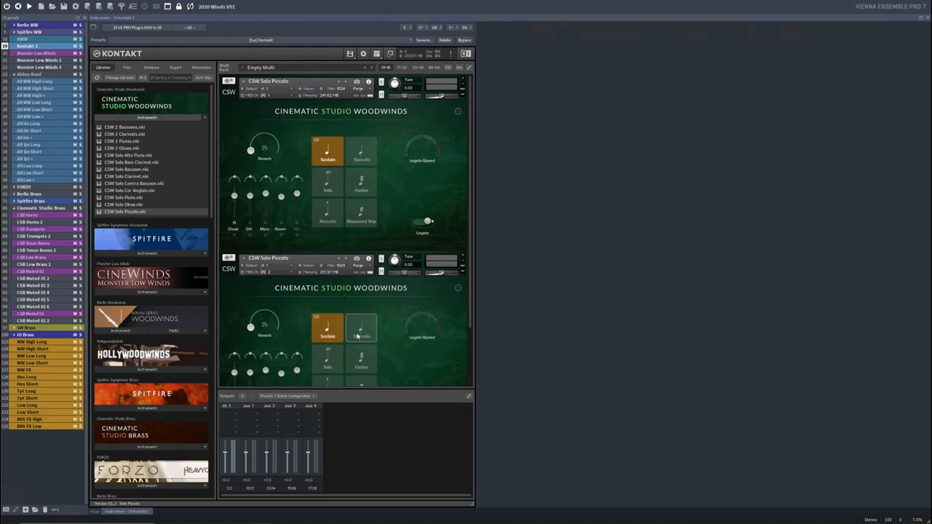
click(362, 328)
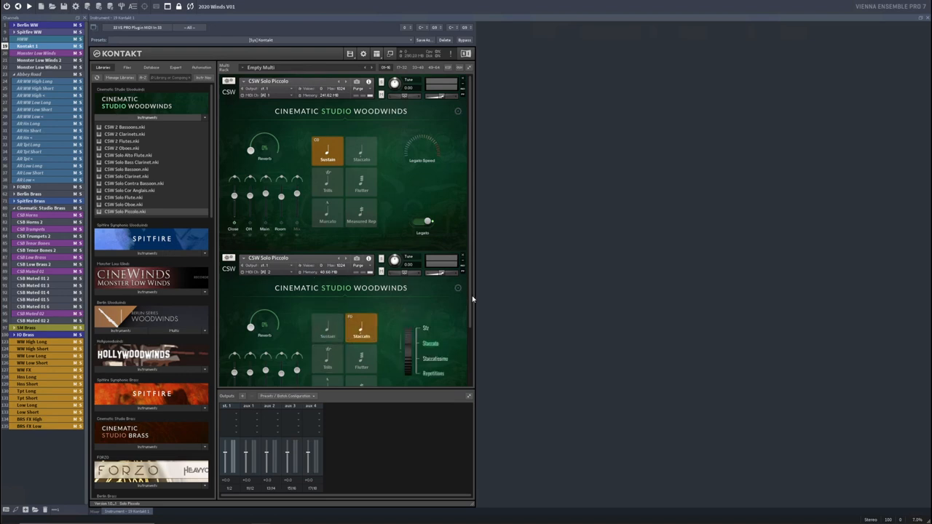
scroll(up, 3)
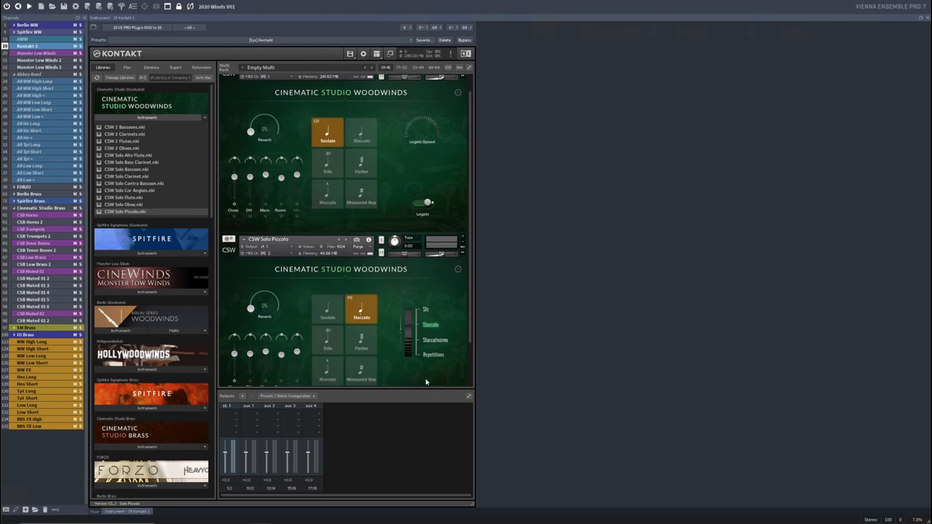
mouse_move(459, 330)
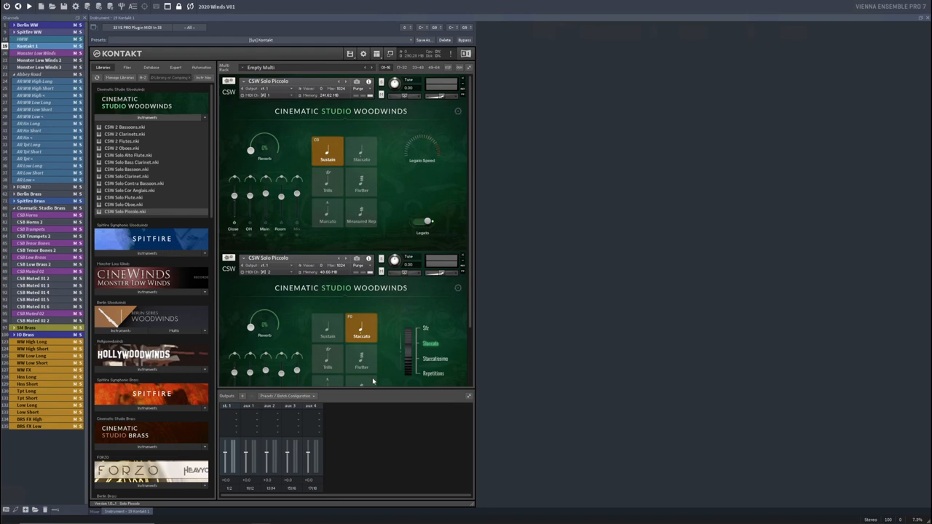
mouse_move(300, 377)
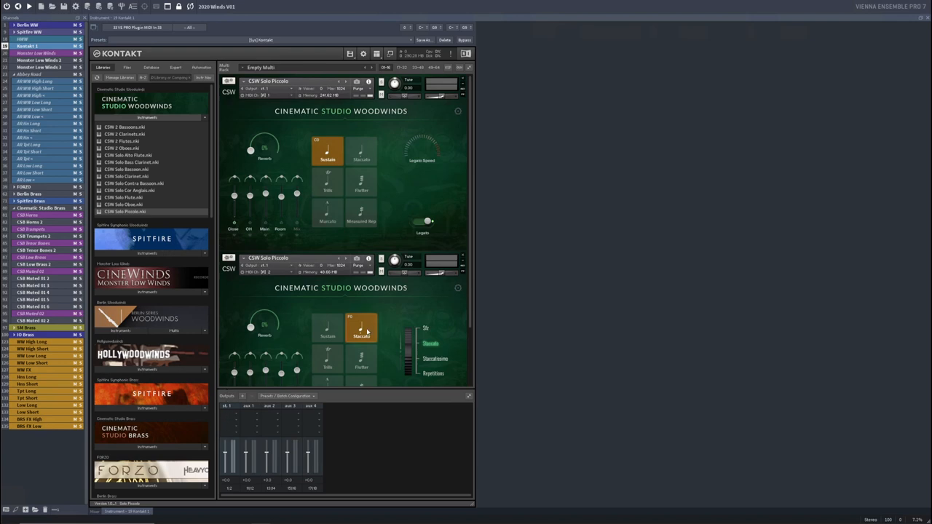
mouse_move(375, 391)
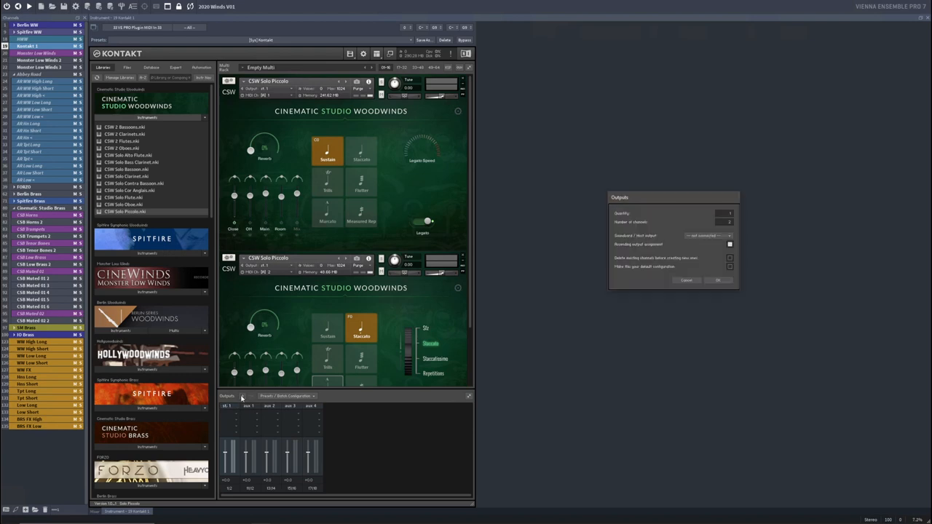
- Add host output channels and batch-configure them as long and short outputs
click(706, 235)
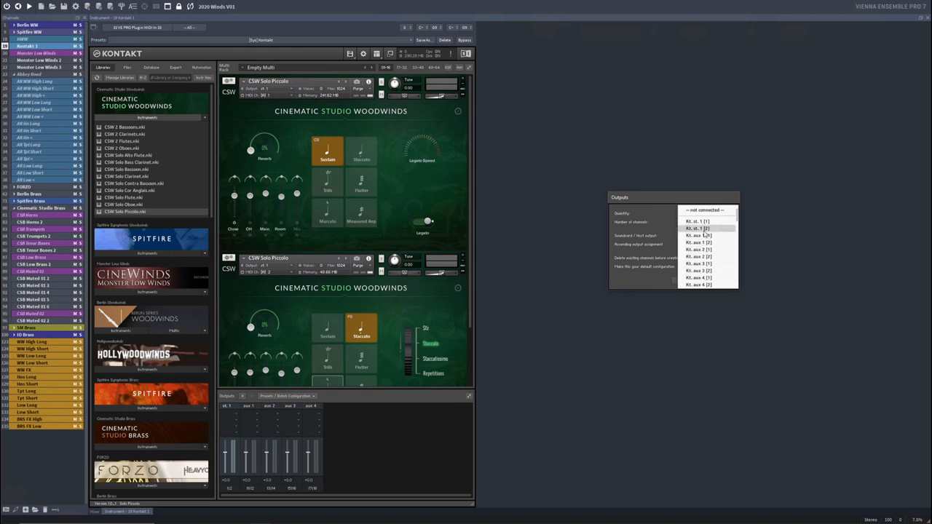
click(706, 236)
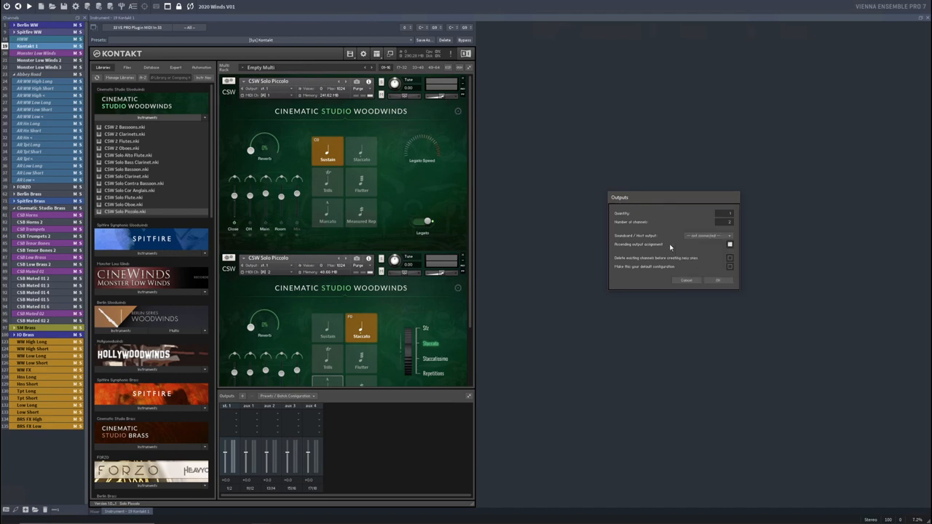
mouse_move(653, 254)
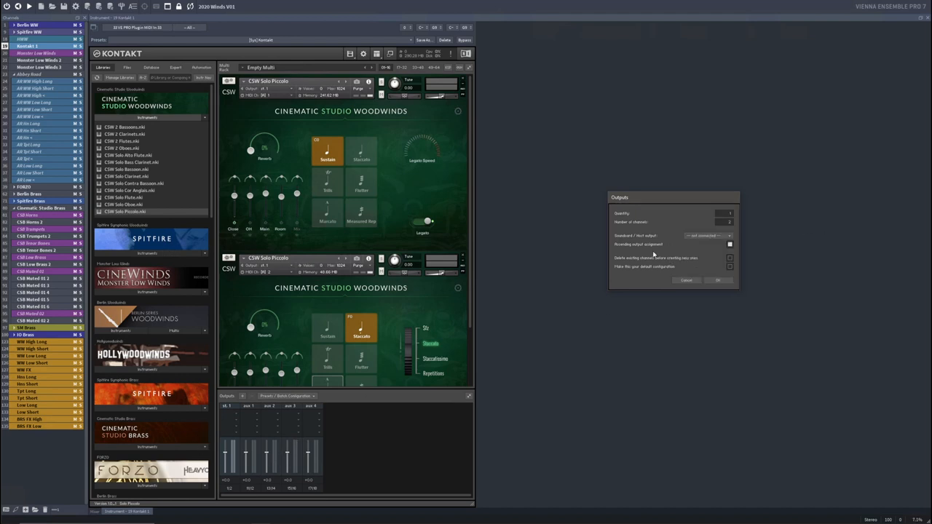
mouse_move(717, 218)
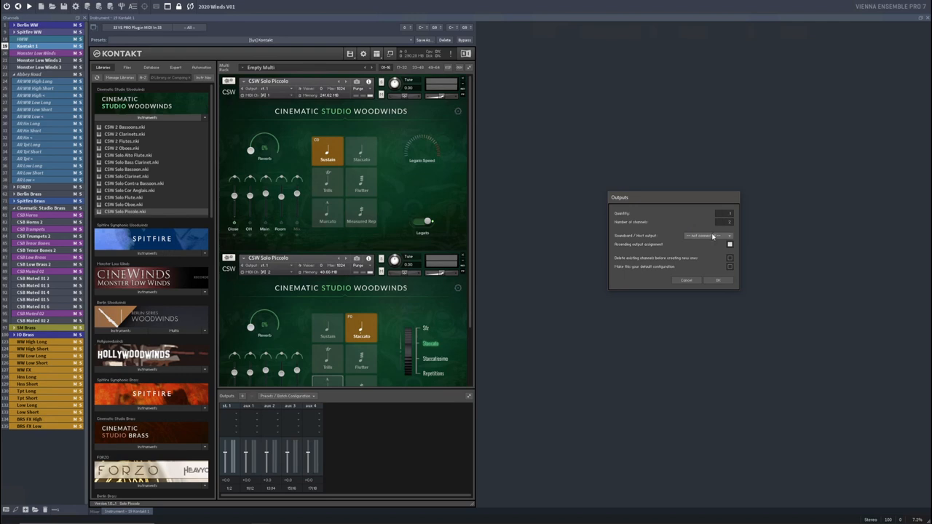
click(685, 280)
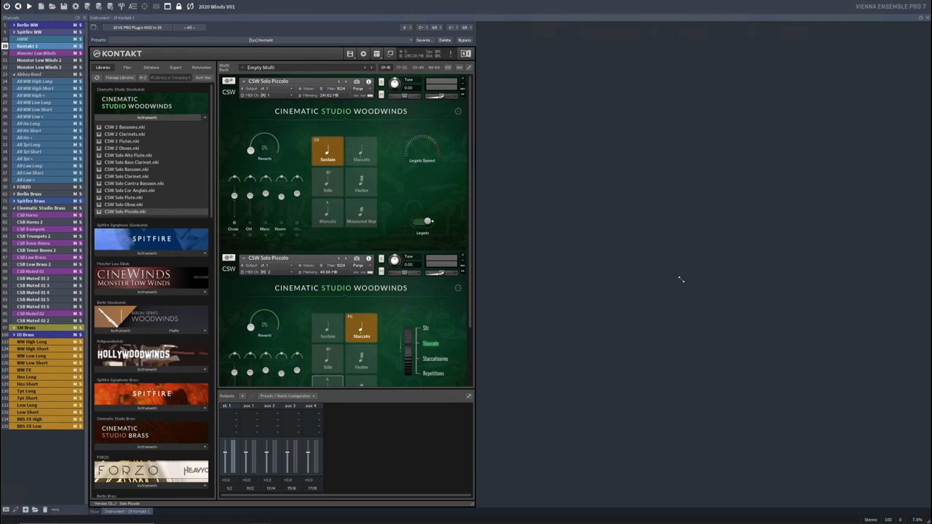
mouse_move(582, 298)
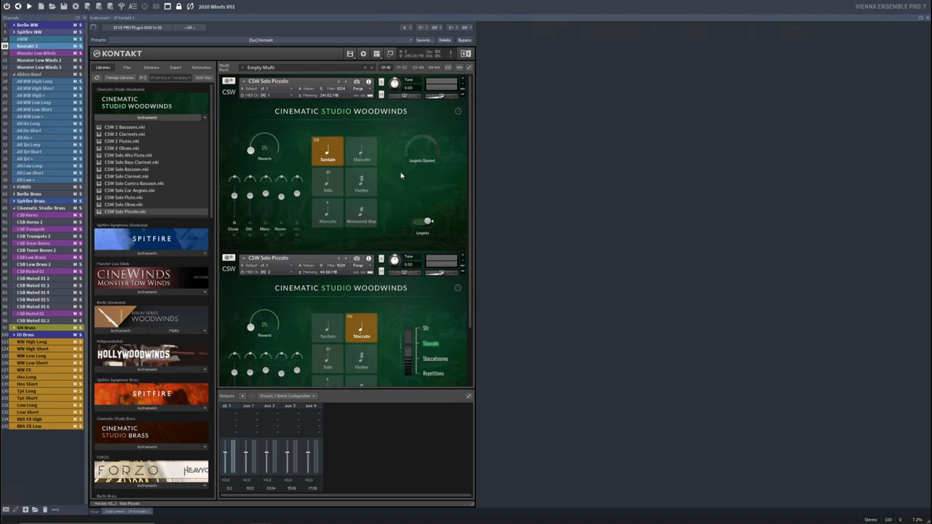
mouse_move(403, 216)
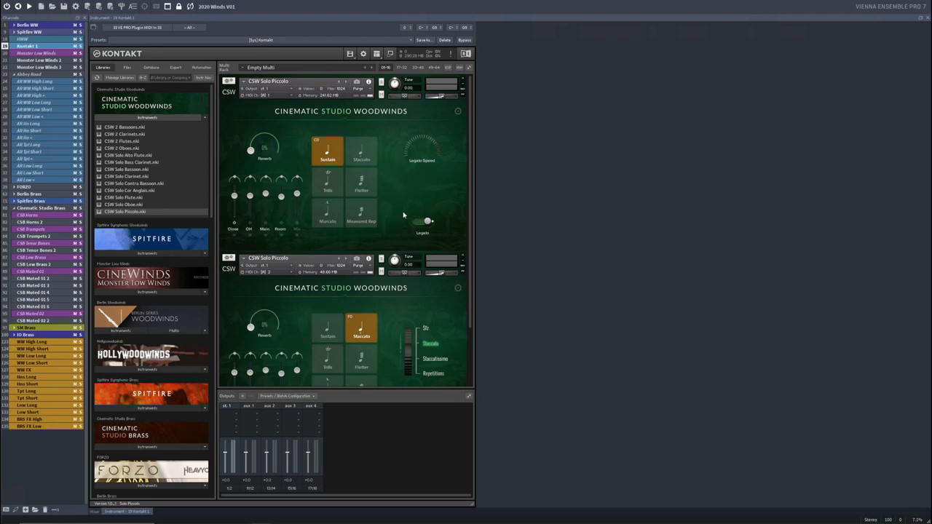
click(286, 396)
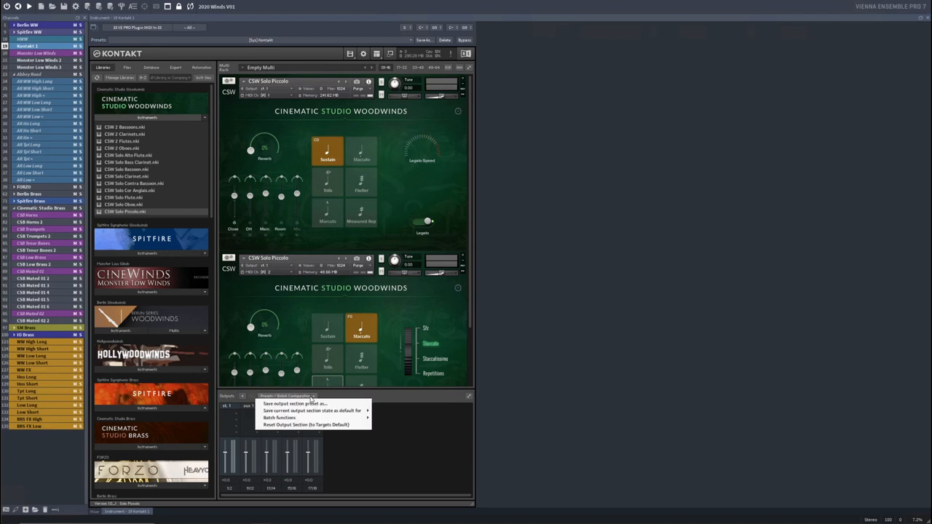
click(279, 417)
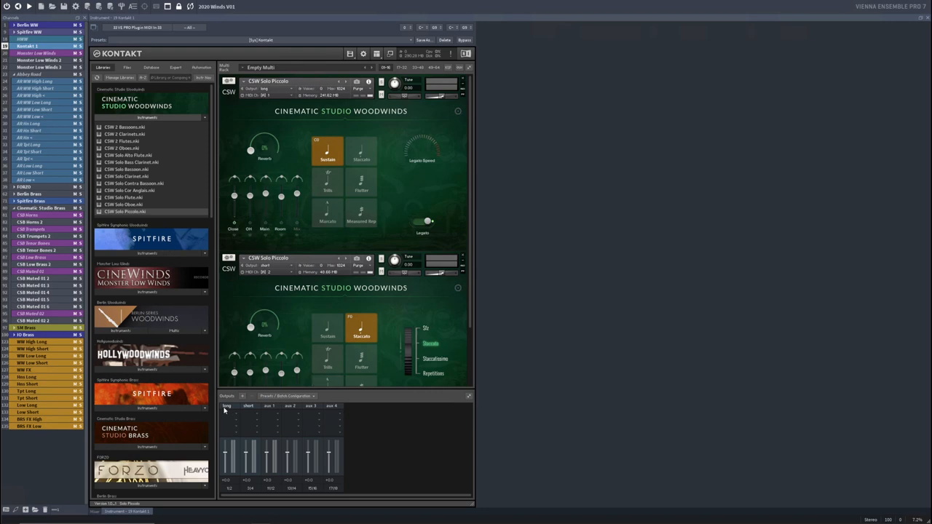
mouse_move(283, 335)
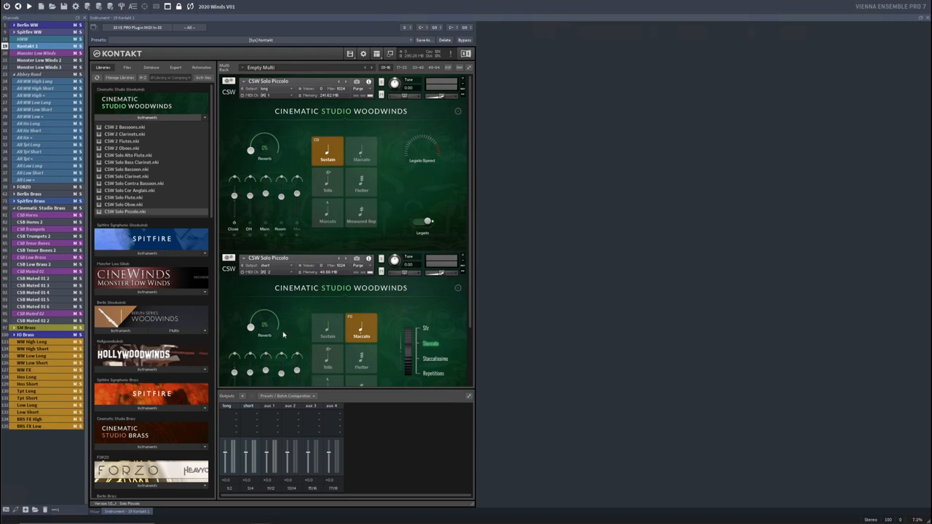
mouse_move(290, 233)
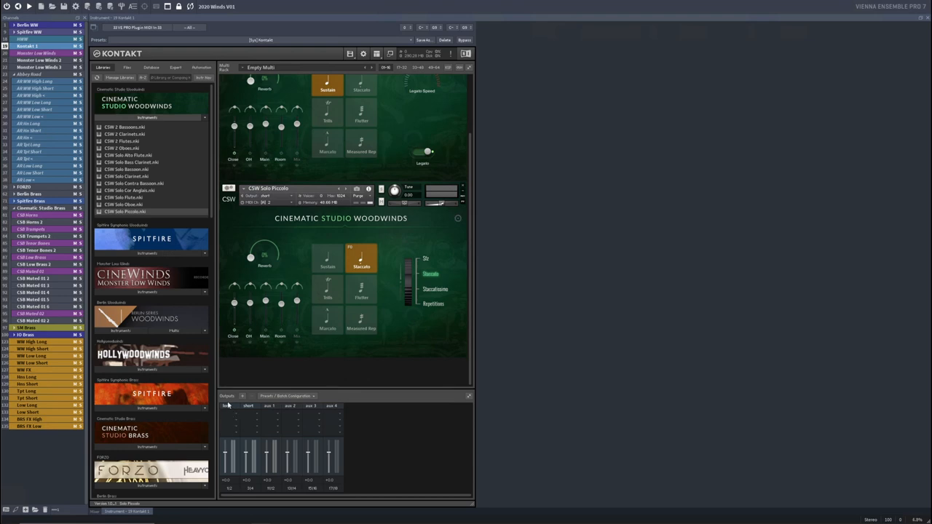
mouse_move(226, 407)
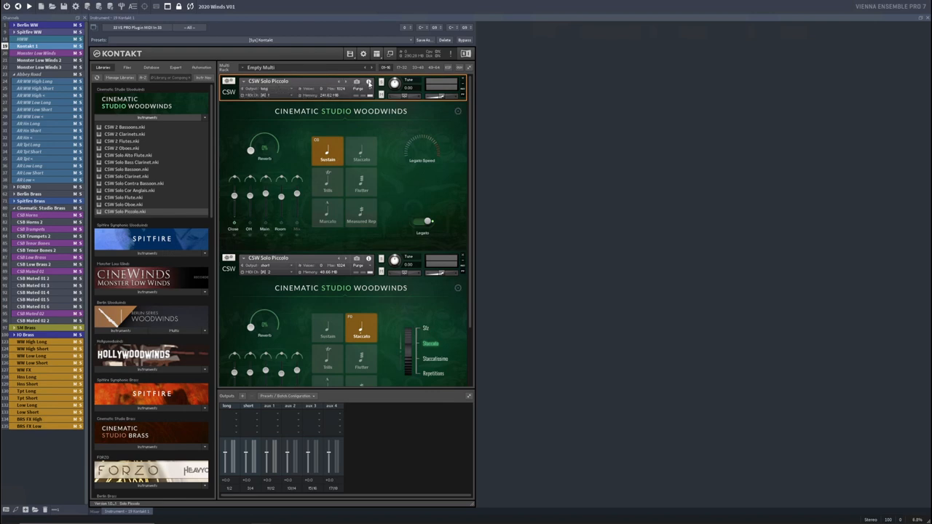
- Check the Sustain piccolo's output menu: long on 1|2, short on 3|4
click(369, 82)
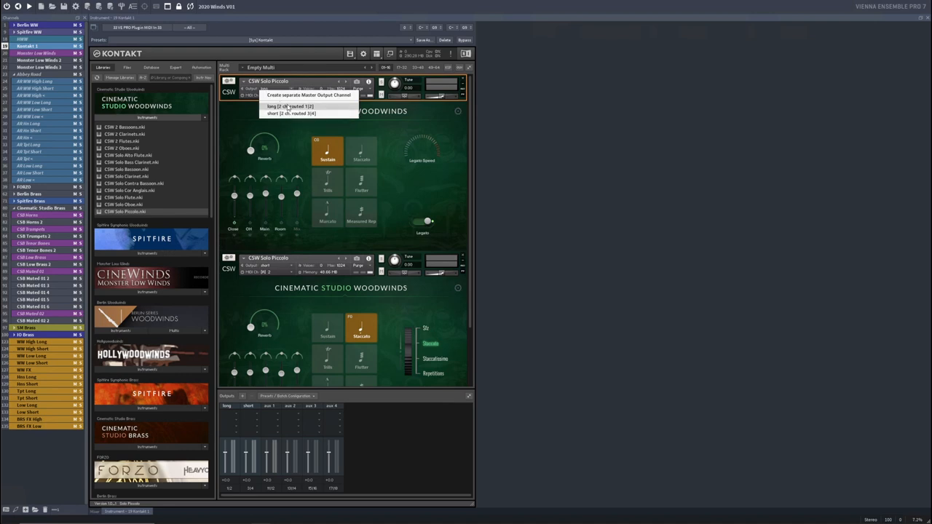
mouse_move(325, 108)
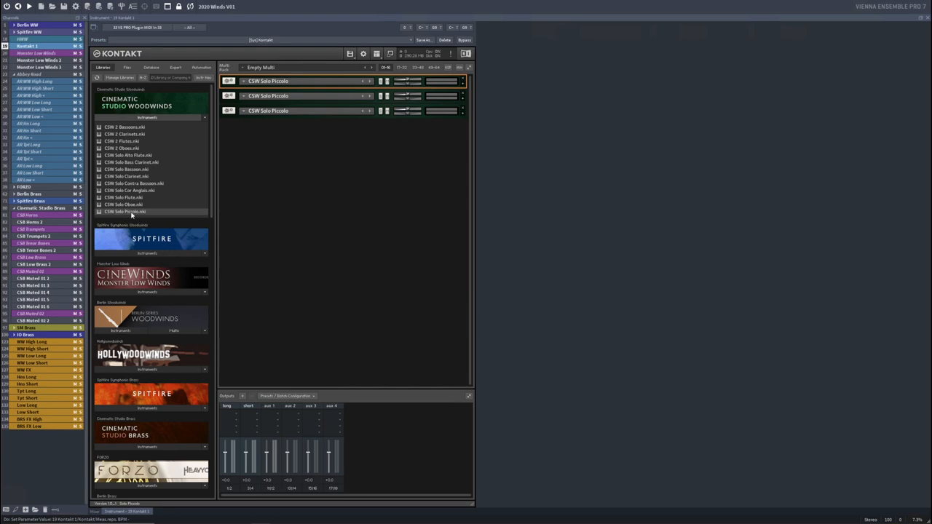
- Expand the piccolo instances, enable Flutter on a long one and set the next articulation
double_click(124, 211)
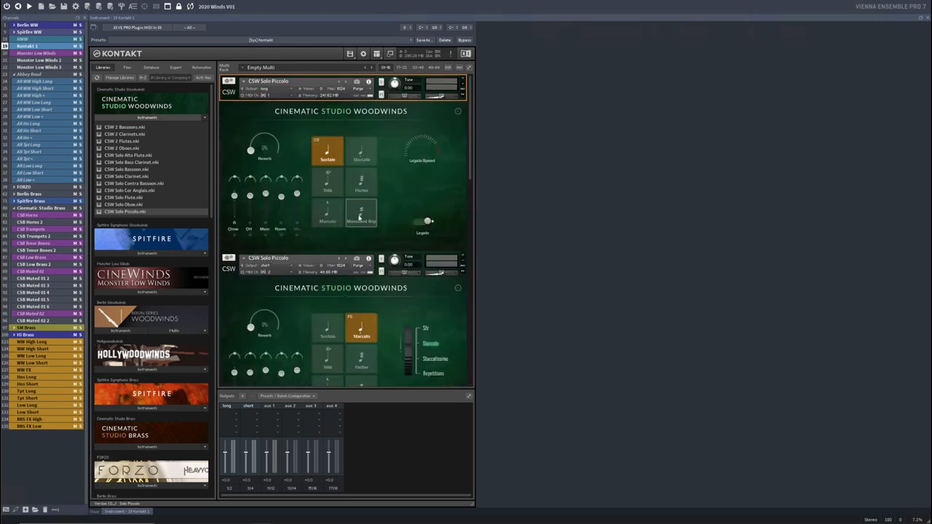
click(361, 220)
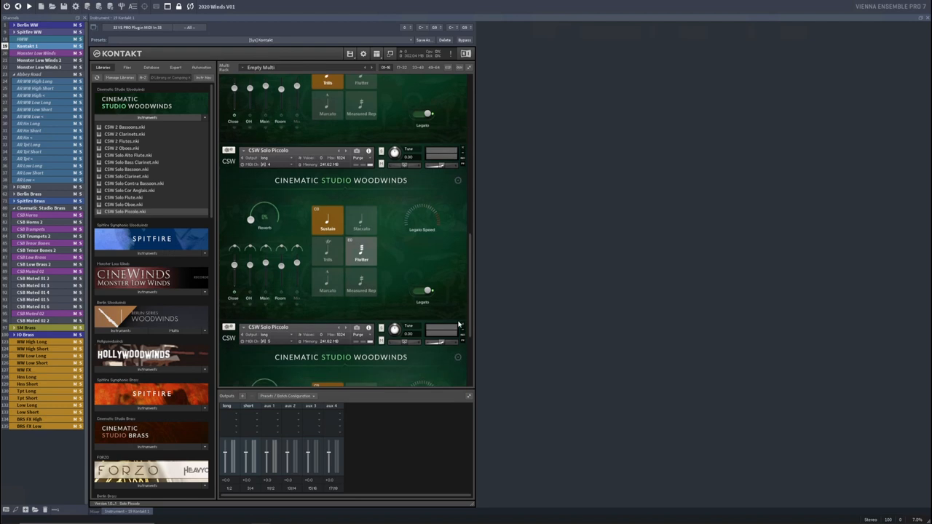
click(328, 220)
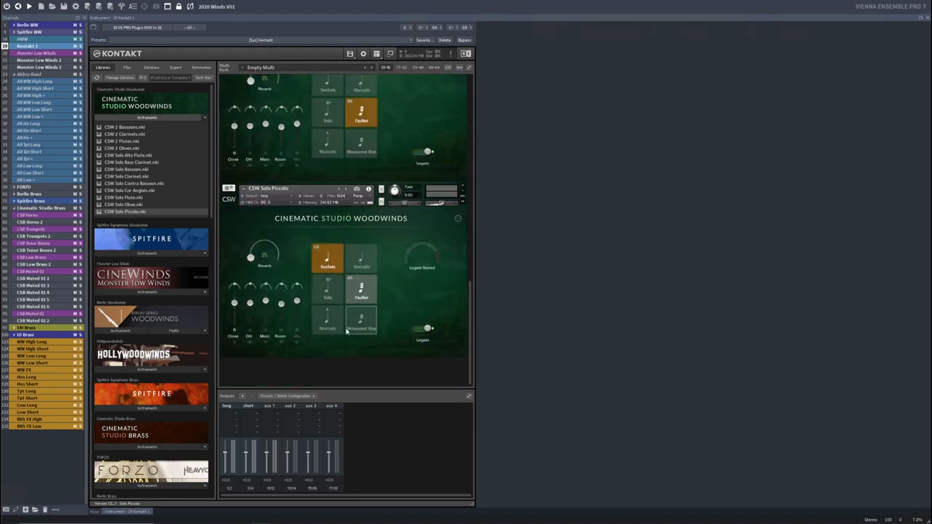
click(327, 324)
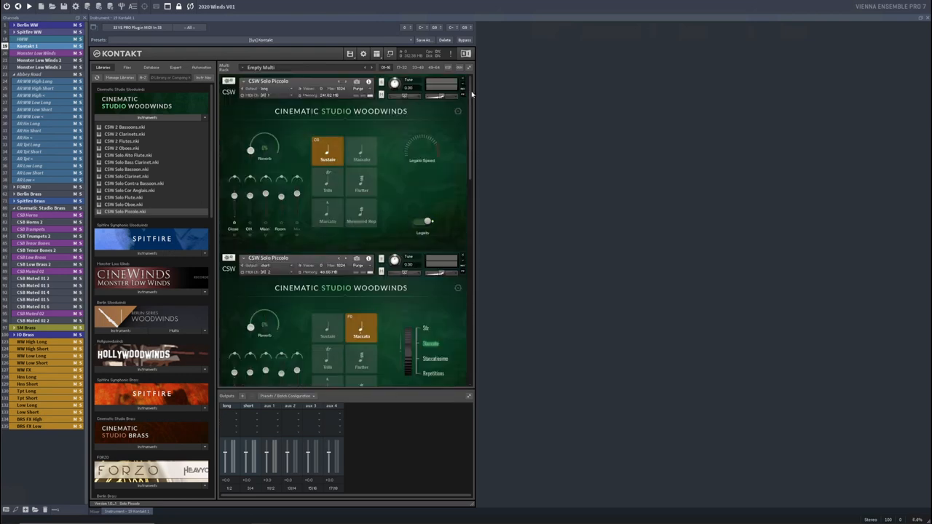
scroll(down, 3)
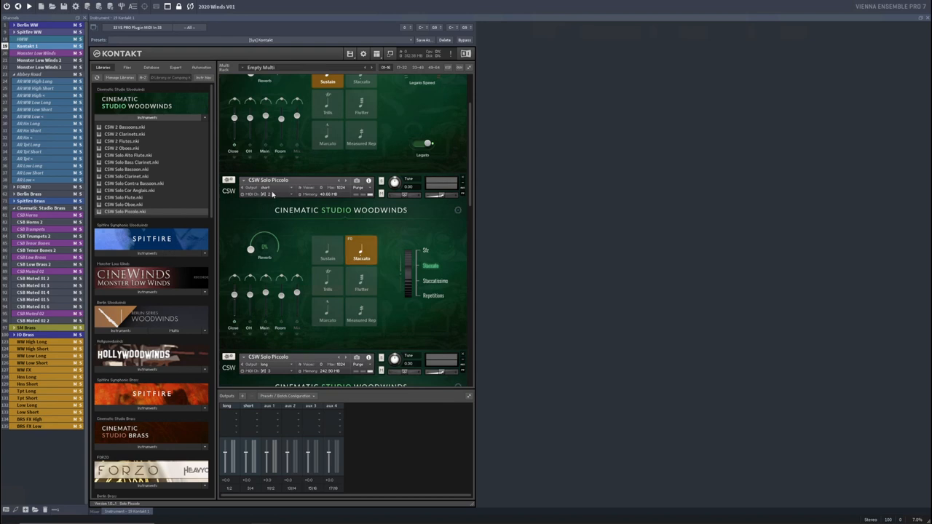
mouse_move(471, 168)
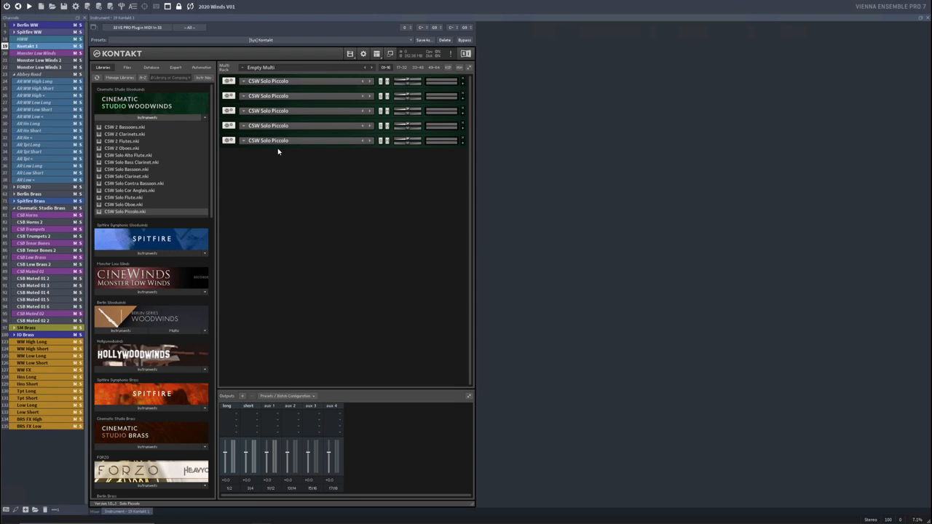
mouse_move(157, 182)
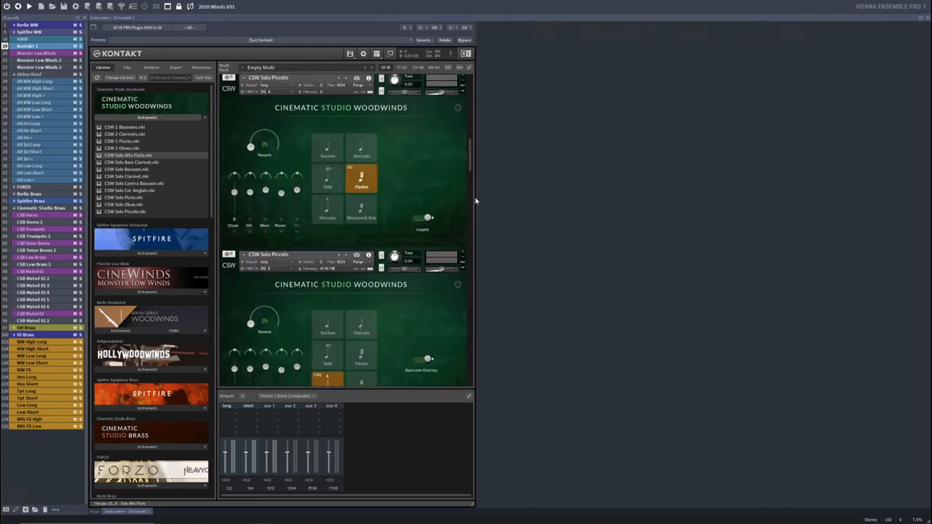
- Set Sustain and Staccato articulations on the CSW Solo Alto Flute instances
click(376, 54)
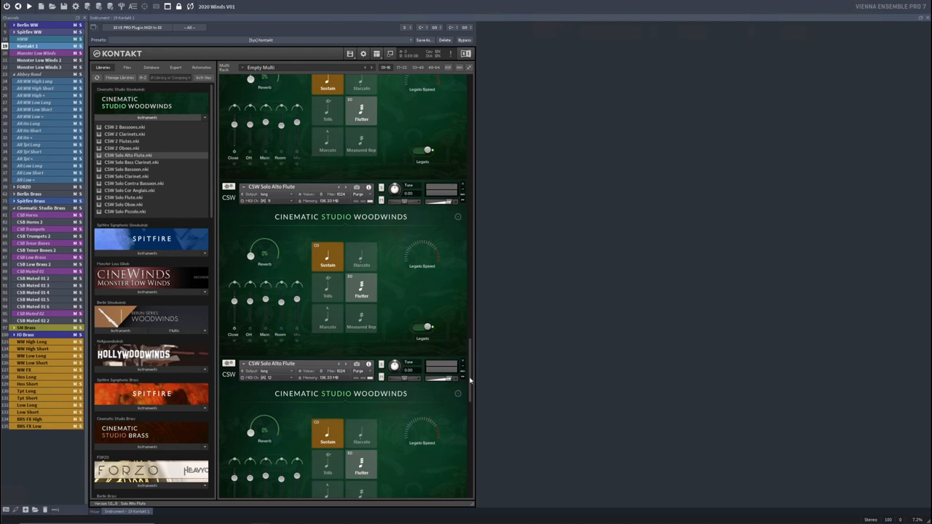
scroll(down, 3)
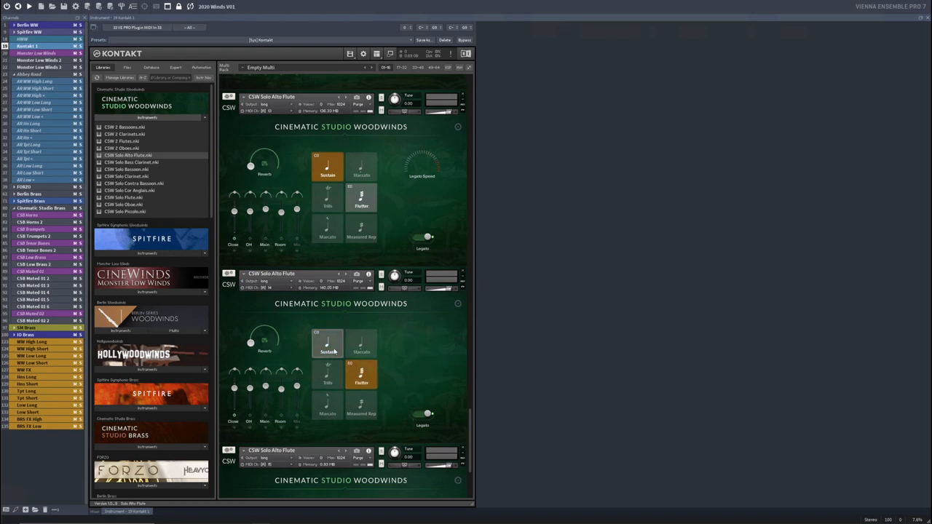
click(327, 343)
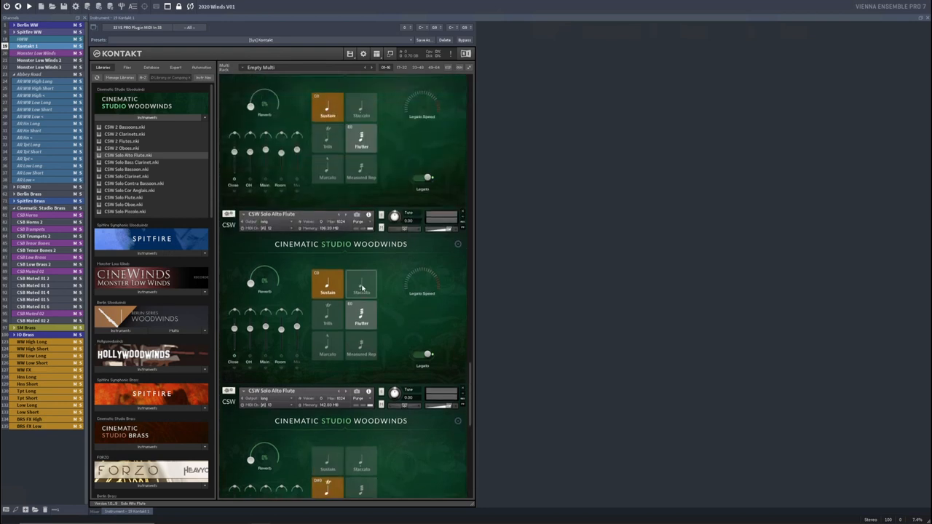
click(362, 285)
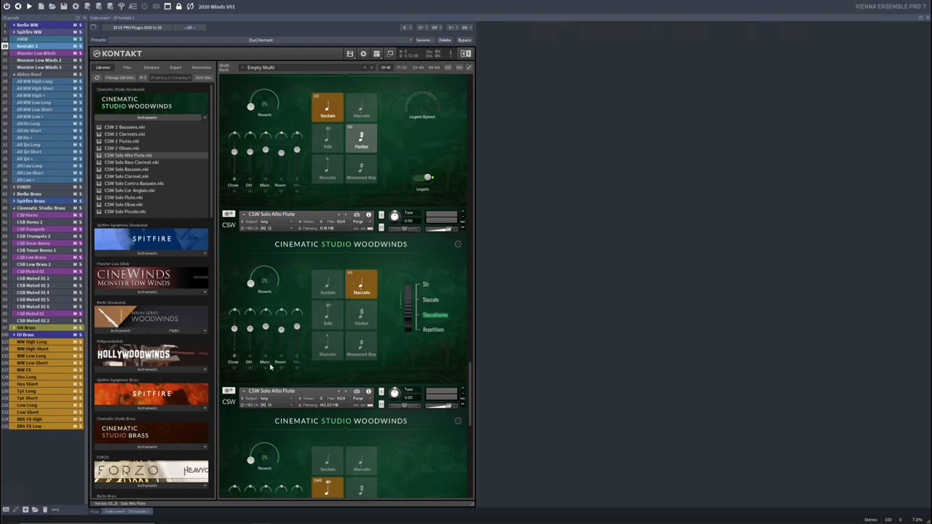
mouse_move(470, 383)
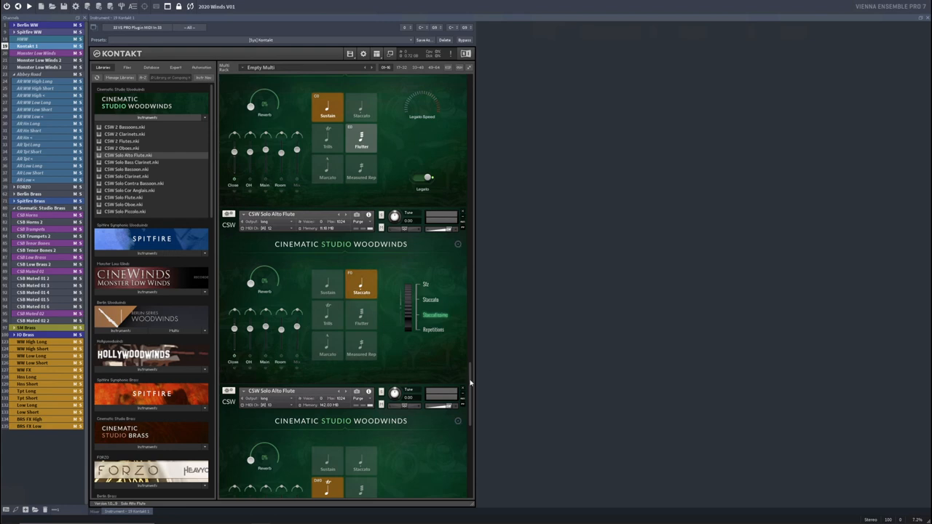
scroll(up, 3)
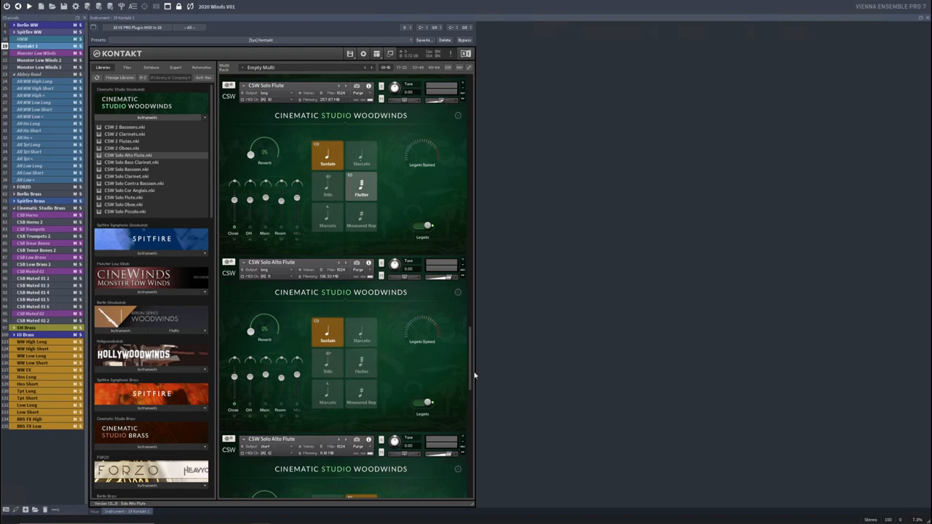
scroll(up, 3)
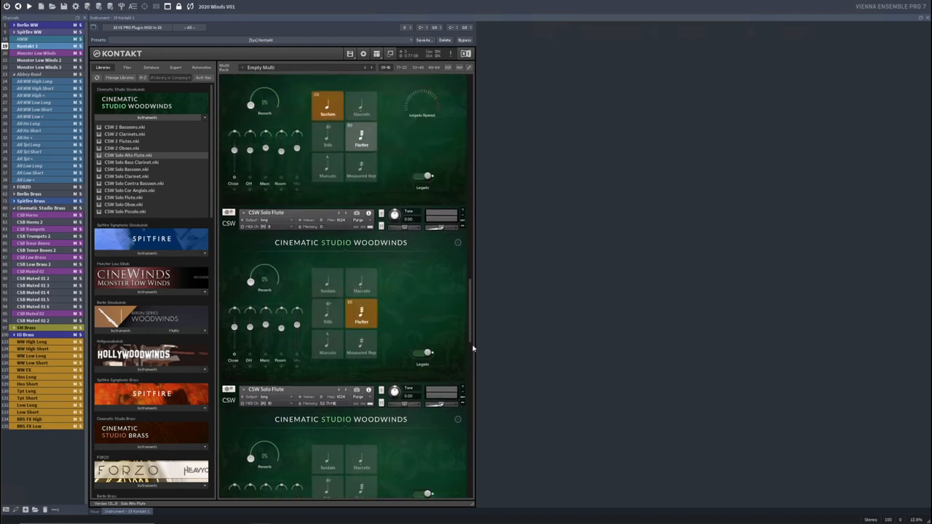
scroll(up, 3)
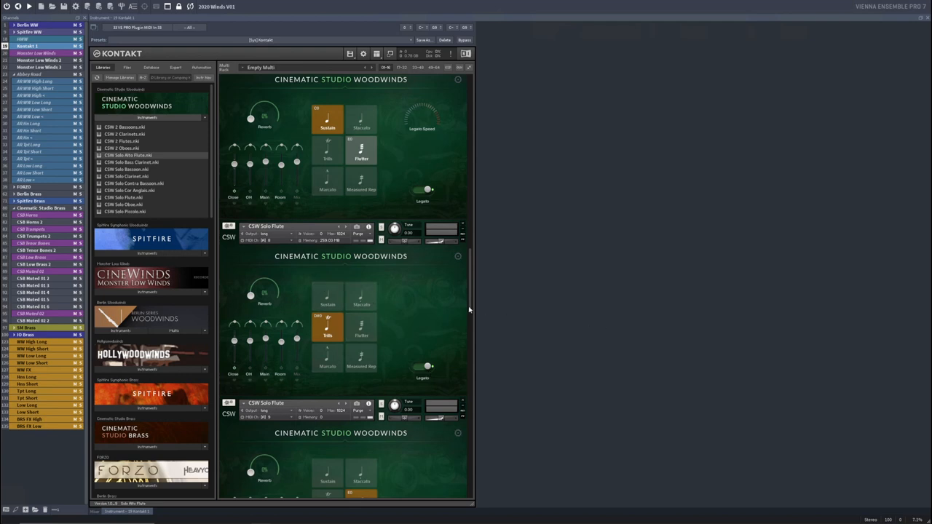
scroll(down, 3)
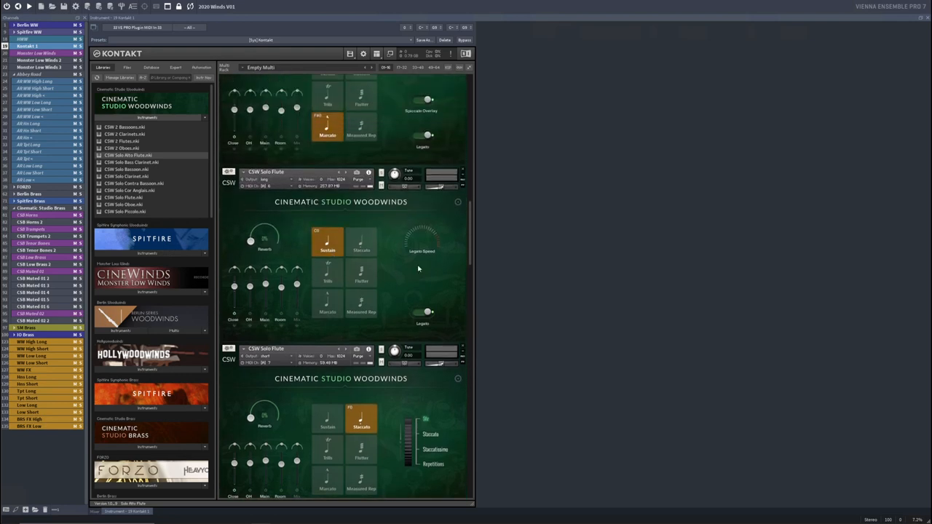
scroll(up, 3)
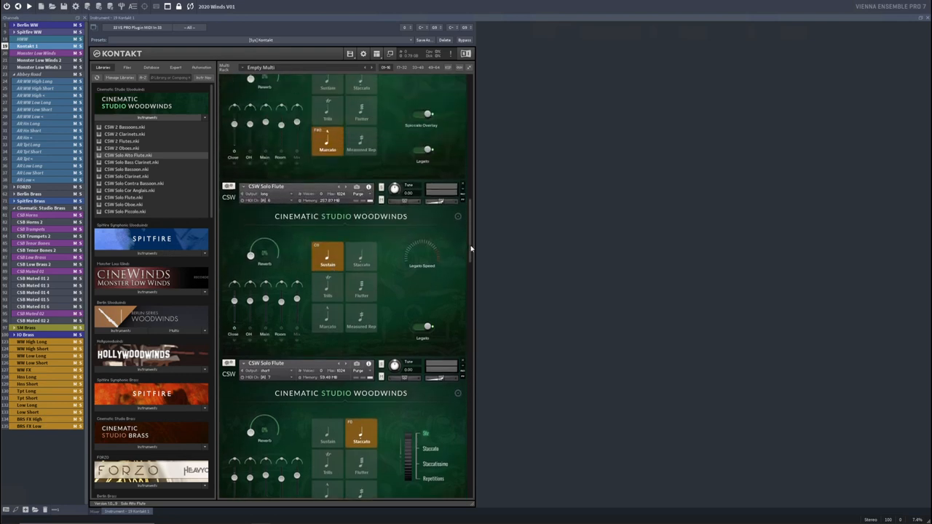
scroll(up, 3)
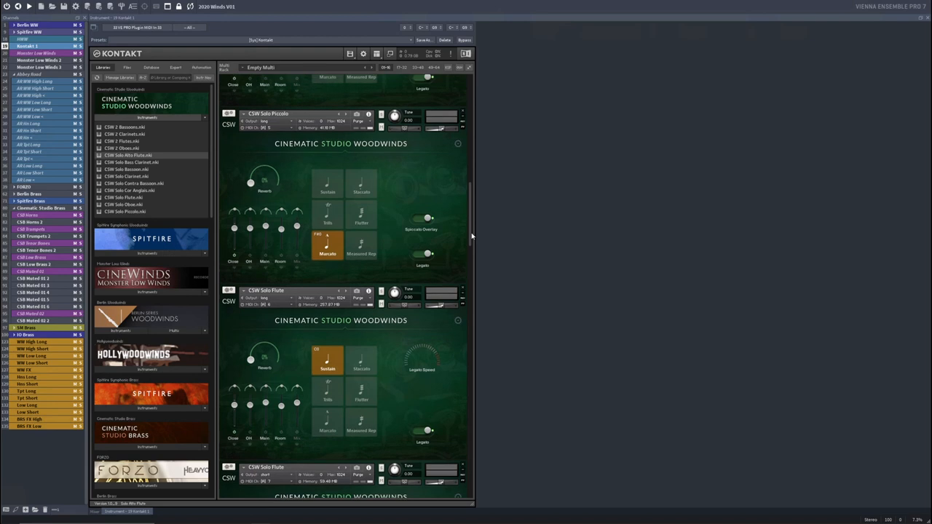
scroll(down, 3)
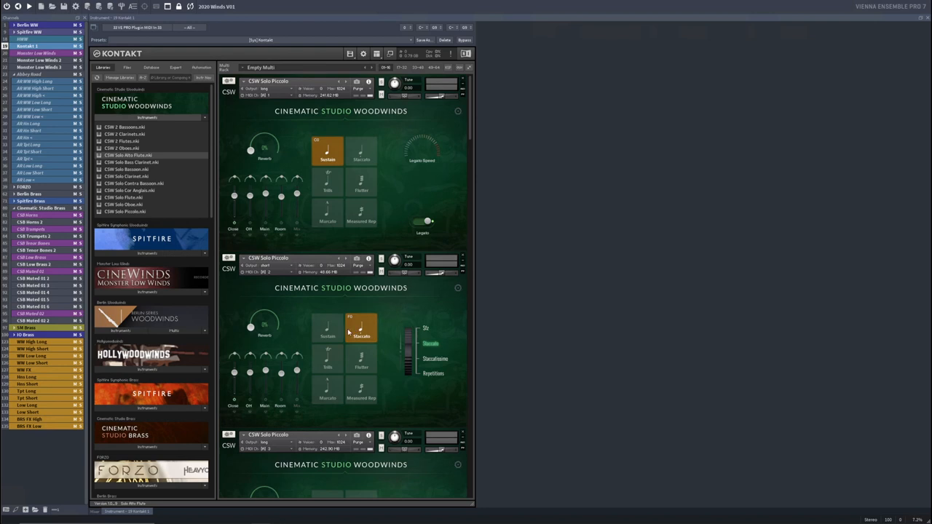
mouse_move(365, 326)
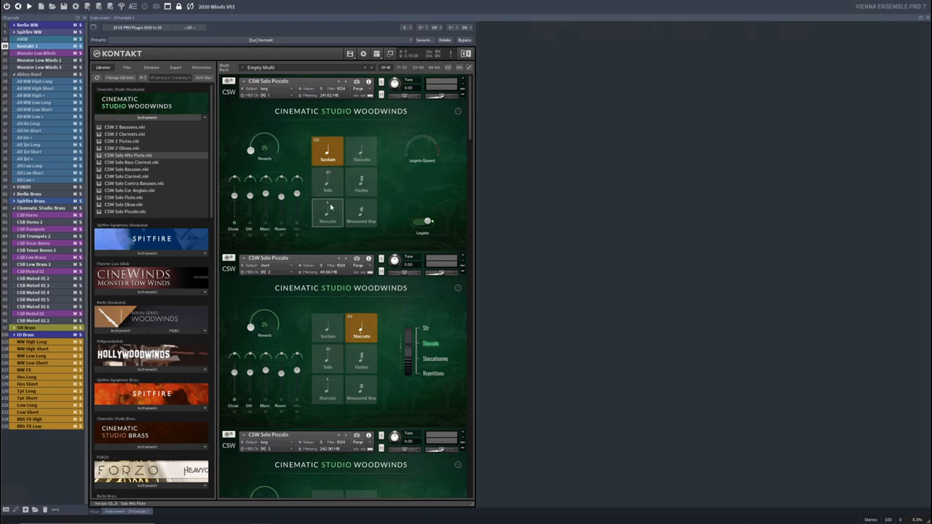
- Collapse the Kontakt rack to list the Solo Piccolo, Flute and Alto Flute instances
click(469, 67)
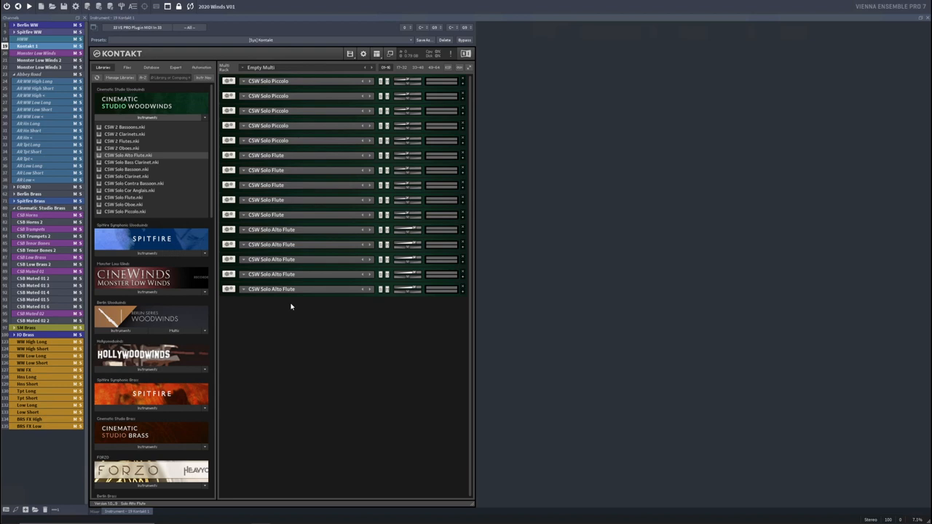
mouse_move(308, 331)
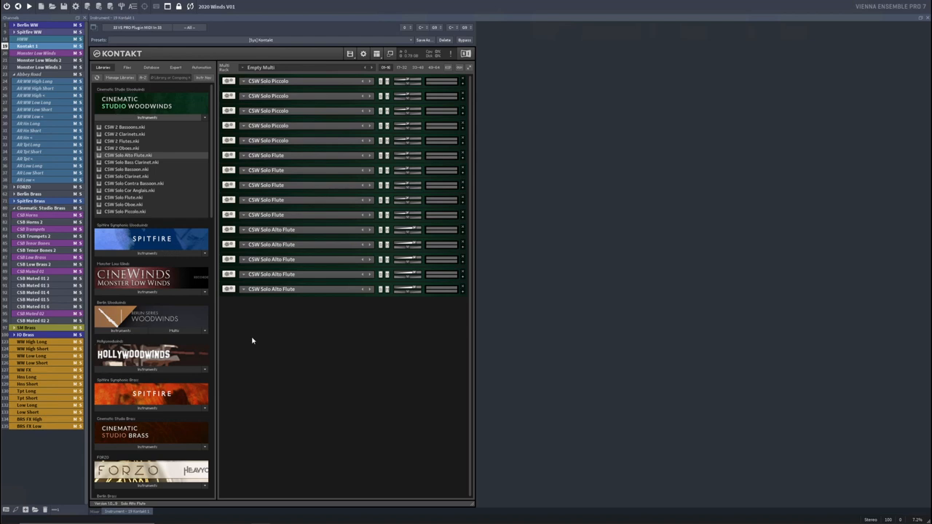
mouse_move(401, 69)
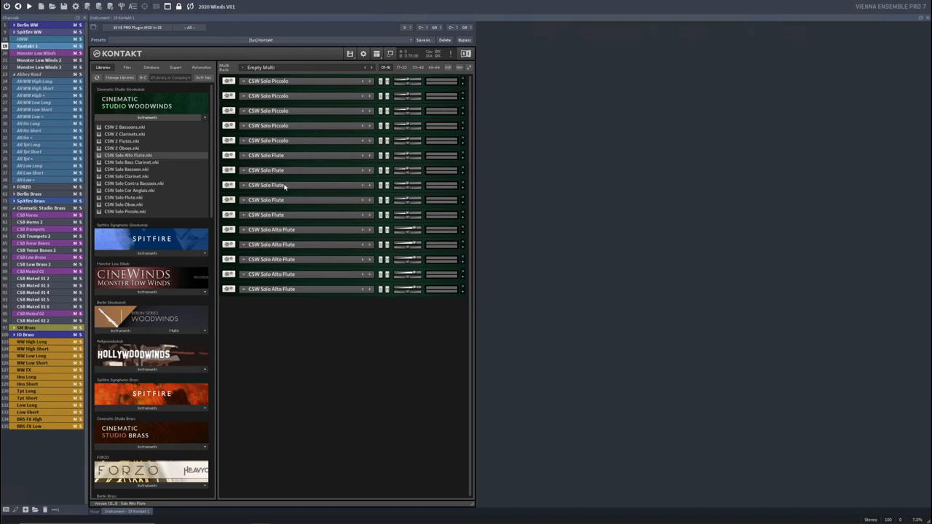
mouse_move(326, 352)
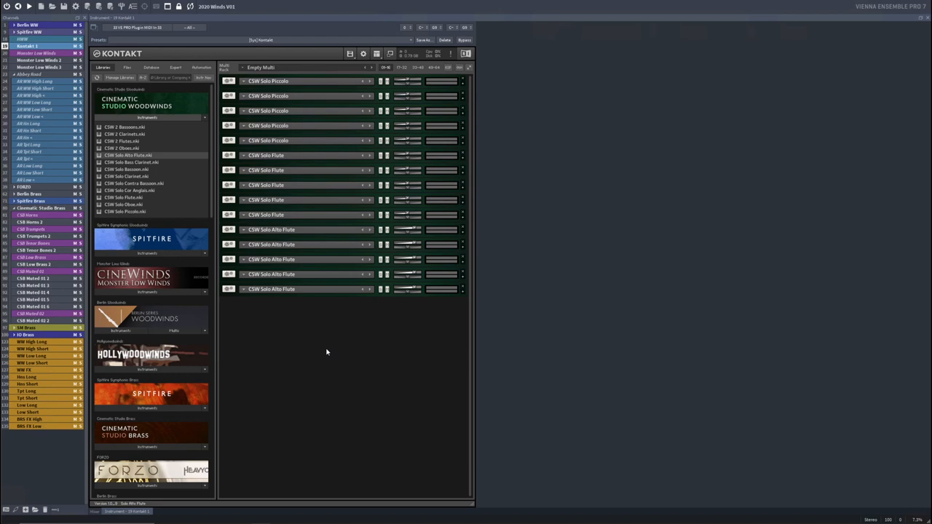
mouse_move(319, 308)
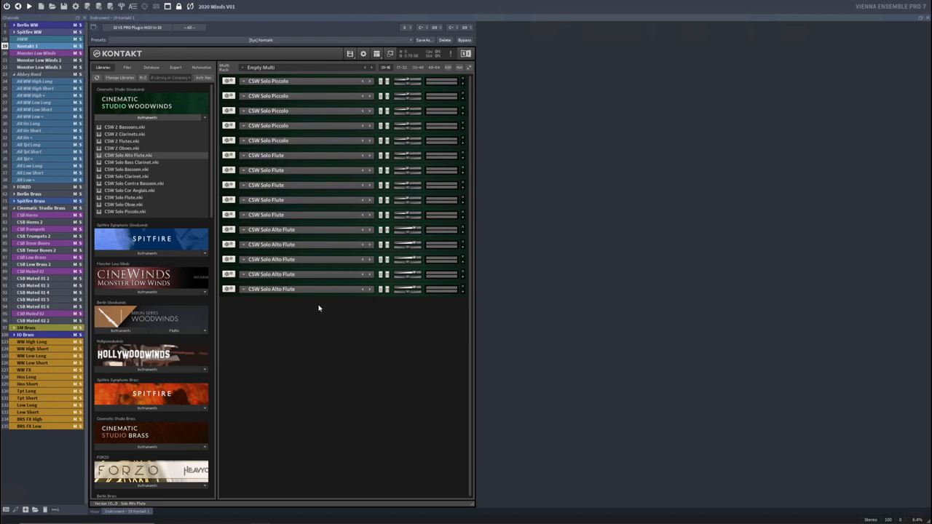
mouse_move(626, 347)
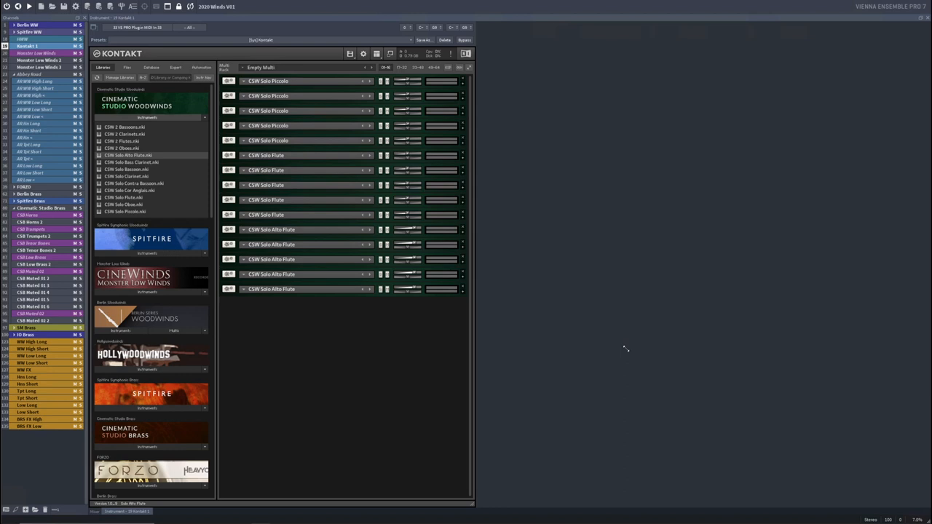
mouse_move(414, 323)
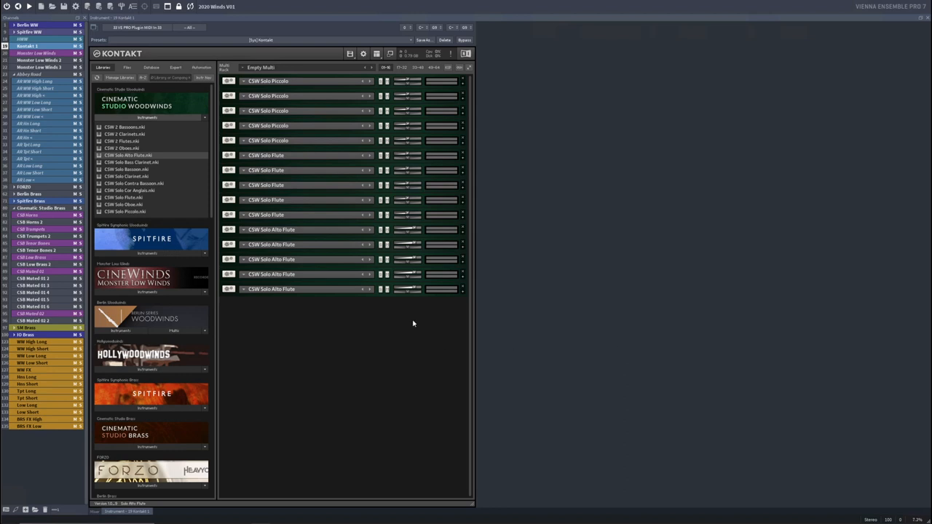
mouse_move(413, 323)
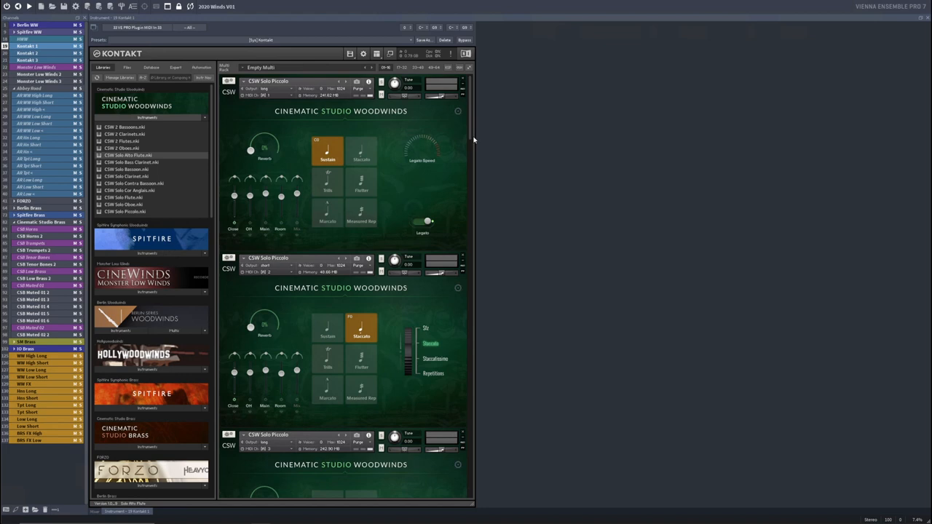
- Review Kontakt 1's instruments, then show Kontakt 2 with its CSW Solo Clarinet rack
click(27, 46)
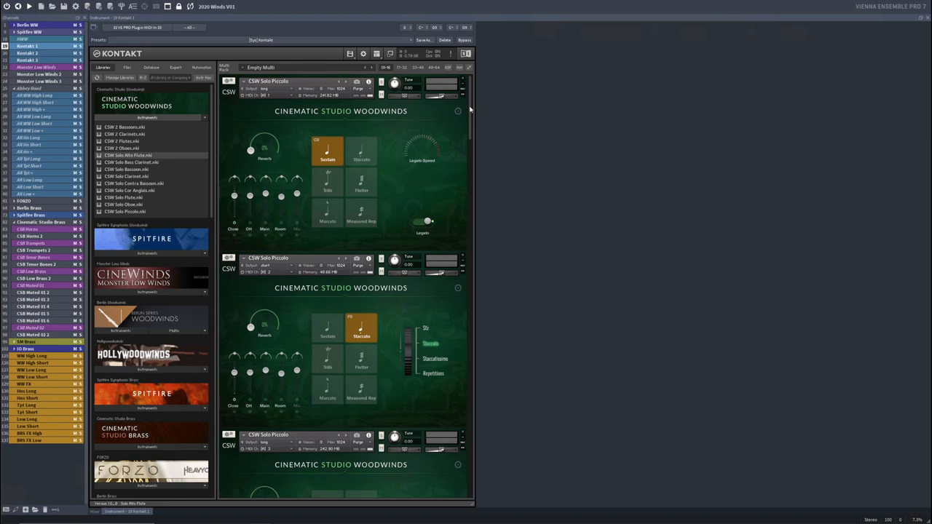
mouse_move(466, 165)
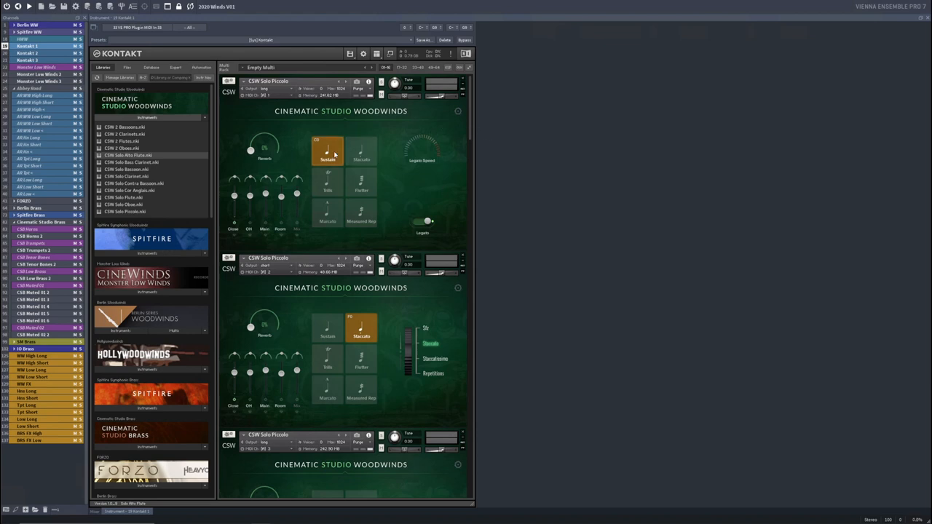
mouse_move(325, 148)
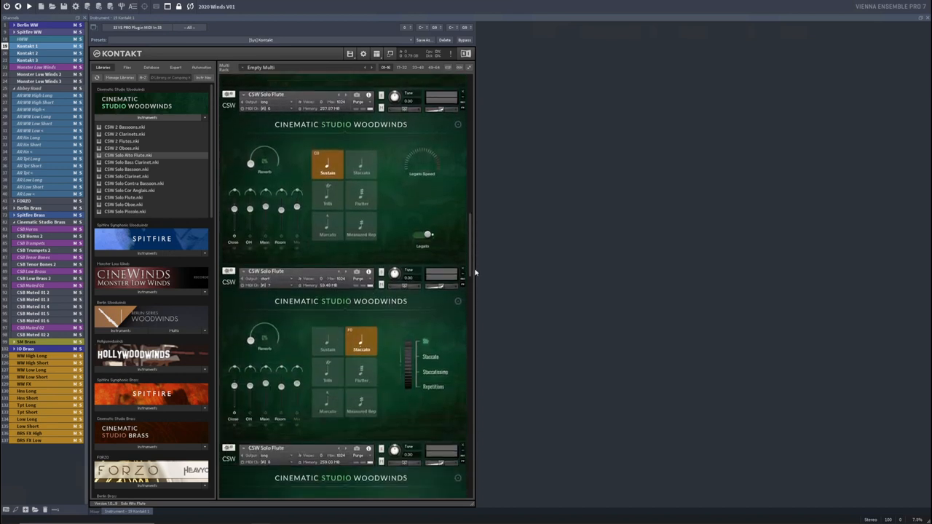
mouse_move(487, 271)
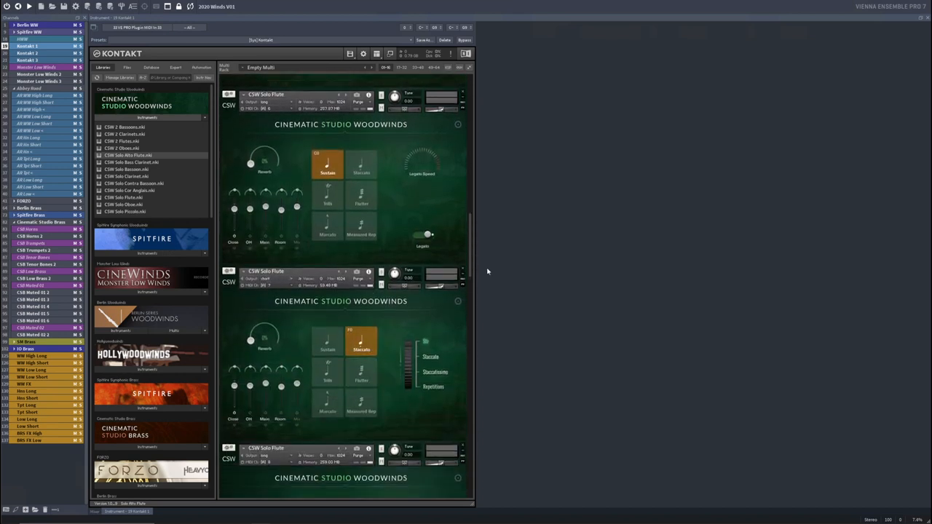
scroll(down, 3)
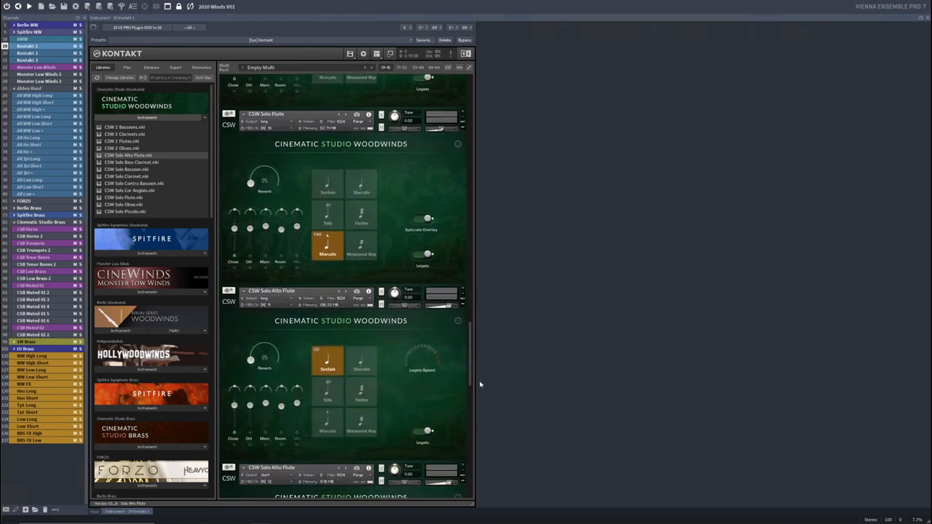
scroll(down, 3)
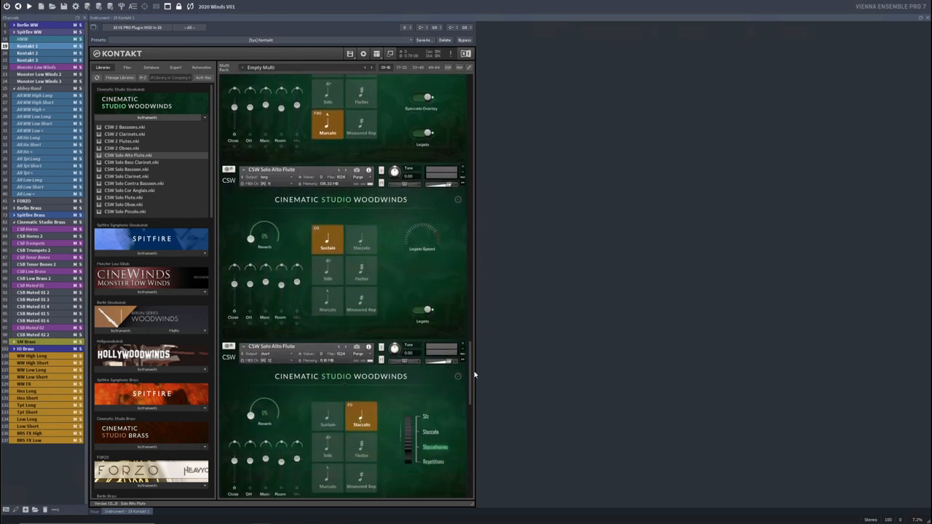
scroll(up, 3)
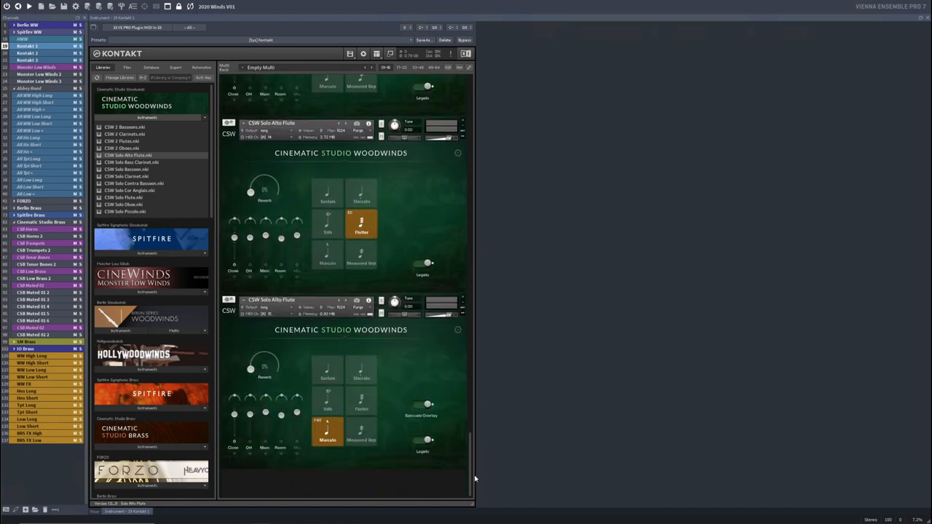
click(469, 67)
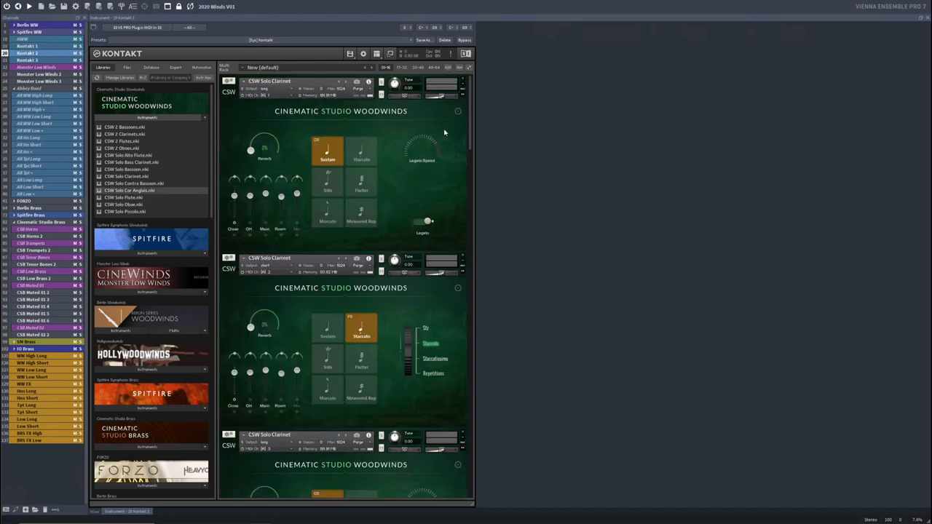
- Assign the CSW Solo Clarinet instances in Kontakt 2 to consecutive Port A MIDI channels
click(326, 155)
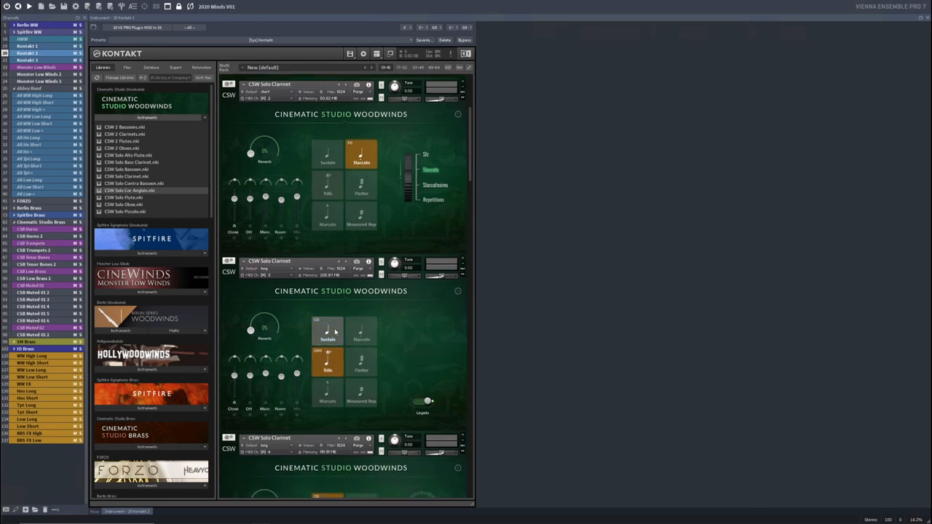
scroll(down, 3)
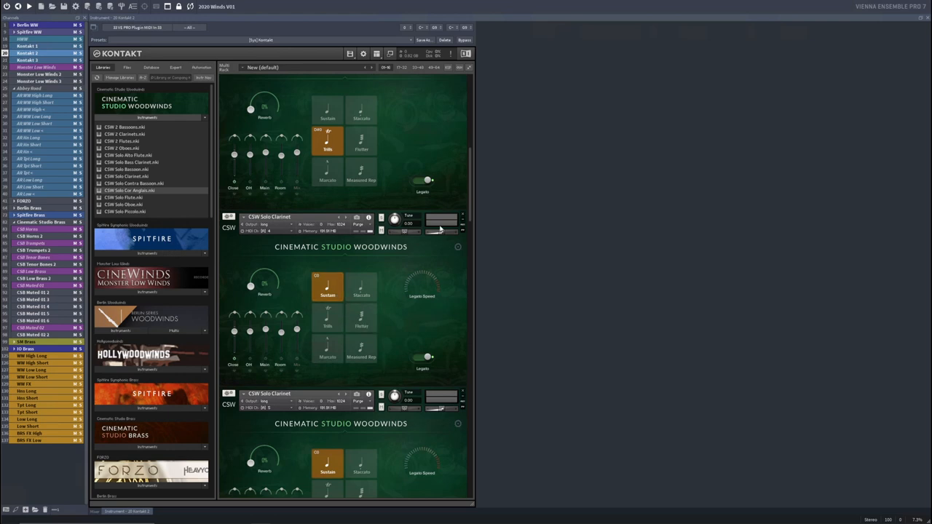
scroll(down, 3)
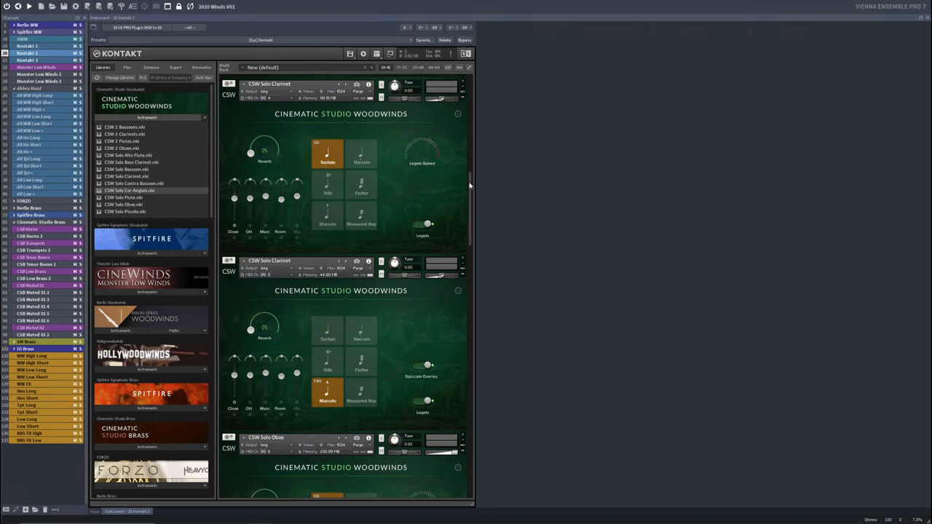
scroll(down, 3)
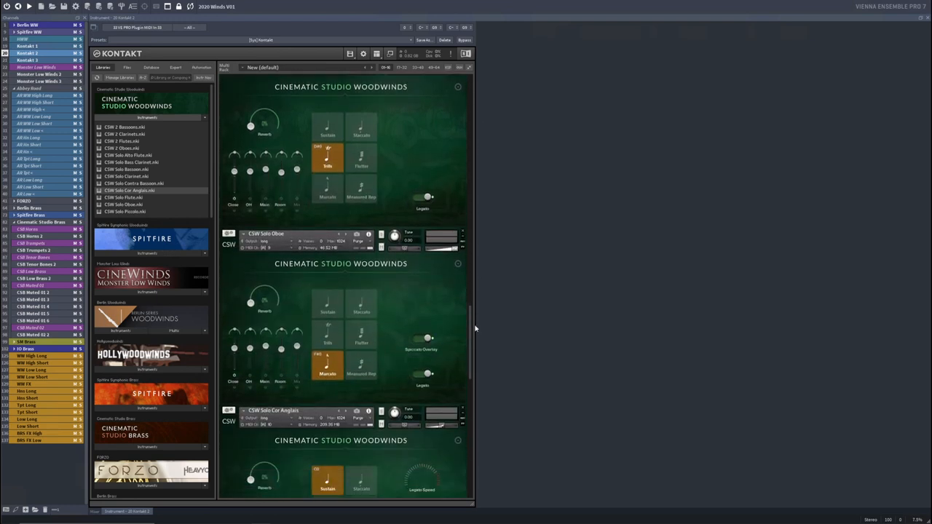
scroll(down, 3)
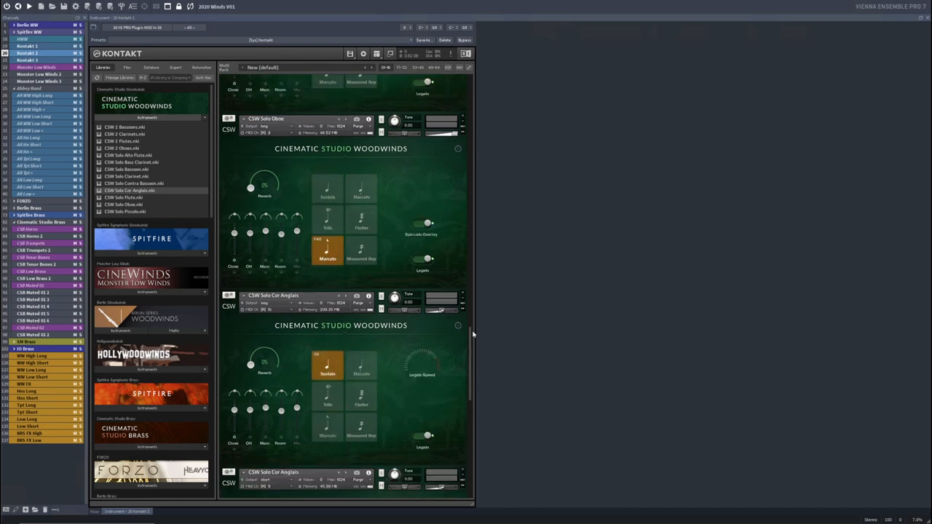
scroll(up, 3)
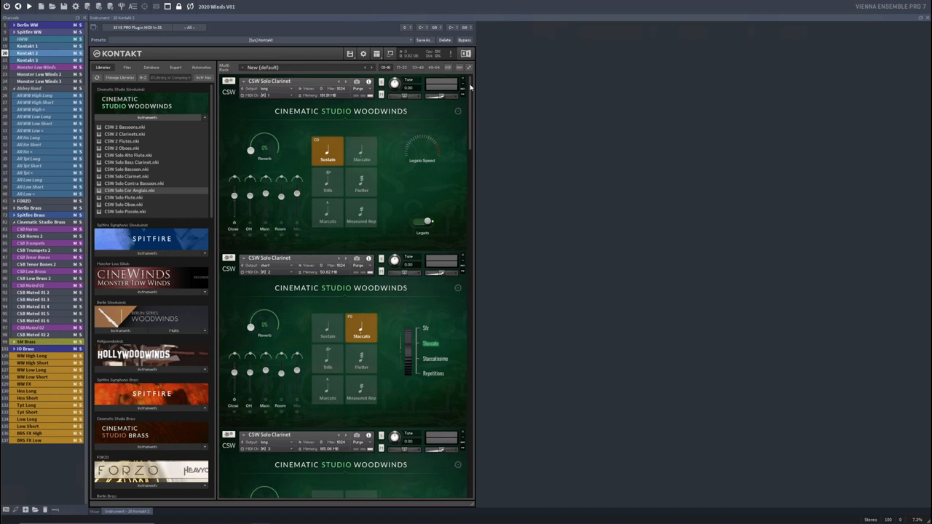
scroll(down, 3)
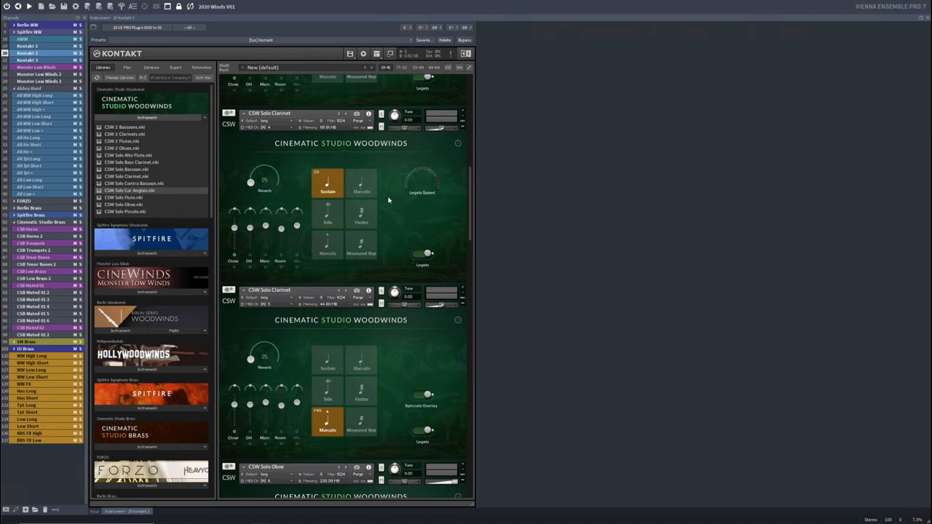
mouse_move(410, 174)
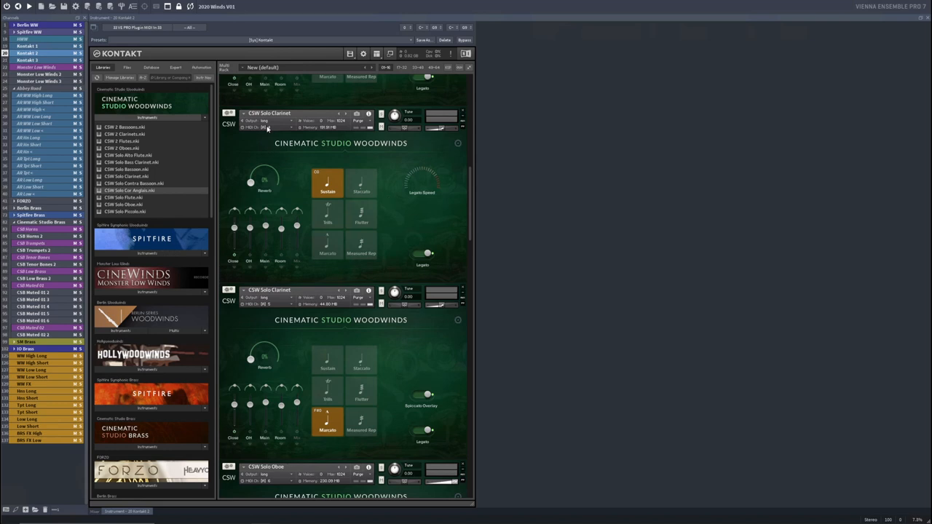
click(267, 127)
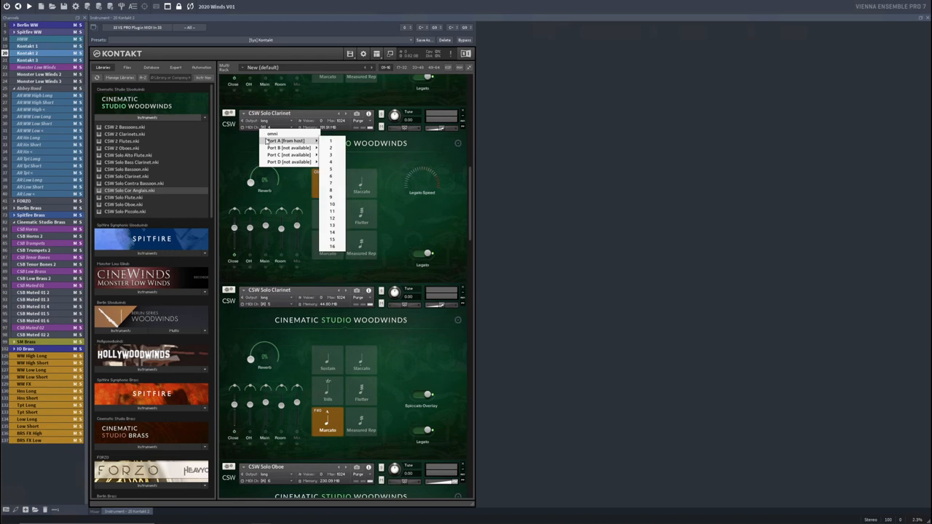
click(332, 167)
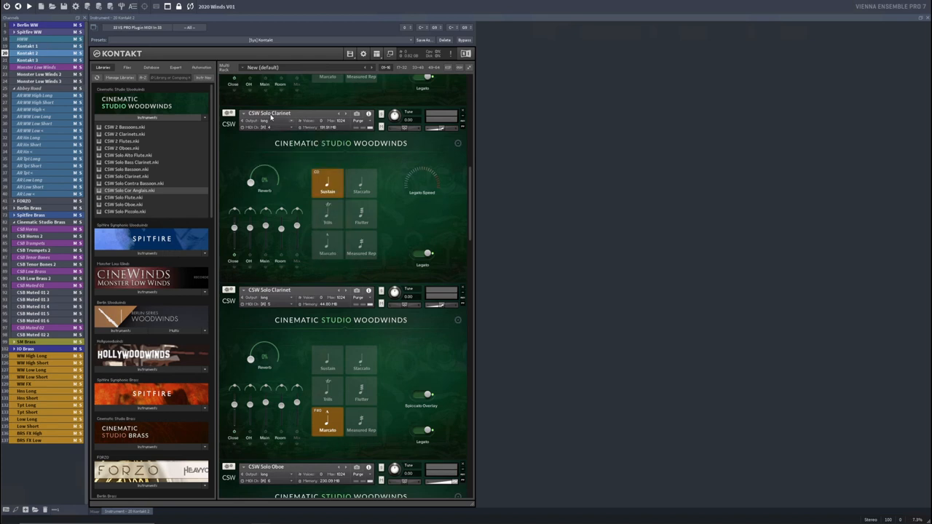
click(283, 120)
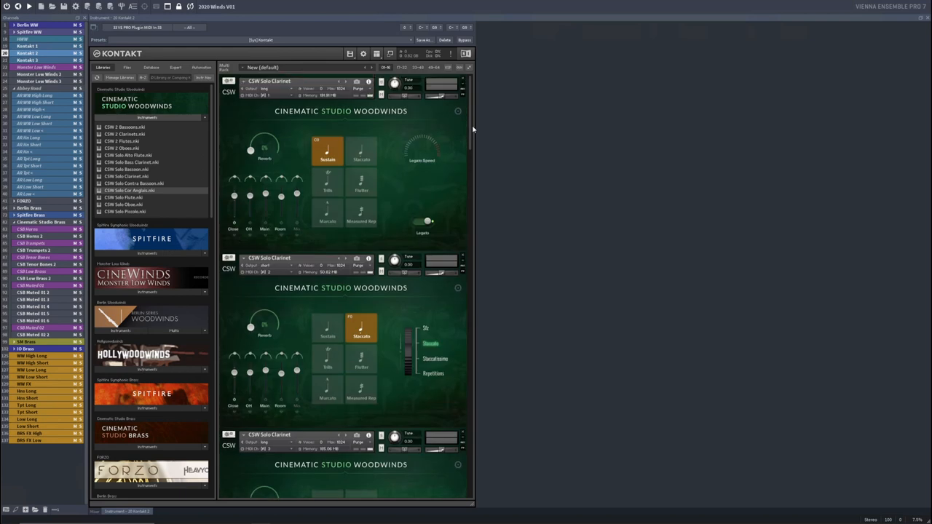
scroll(up, 3)
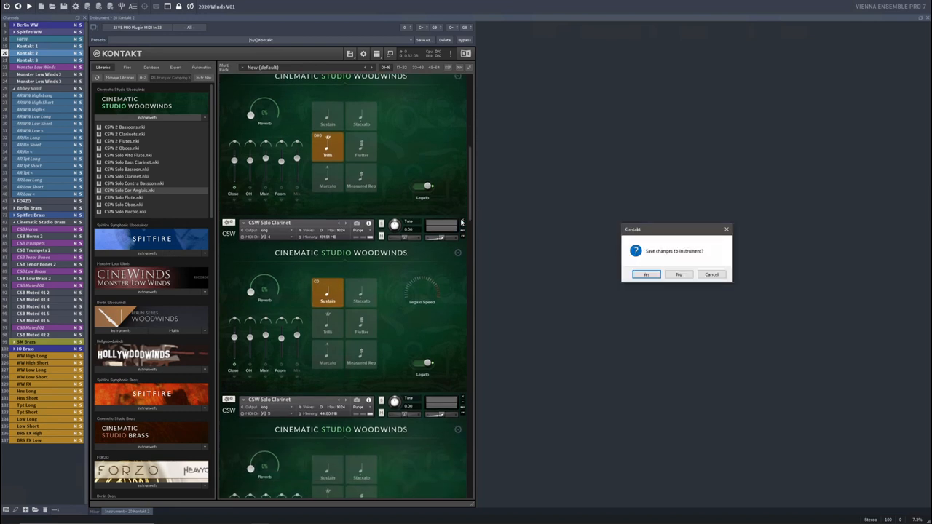
- Answer the save prompt for the removed clarinet and move the short oboe to its next MIDI channel
click(679, 274)
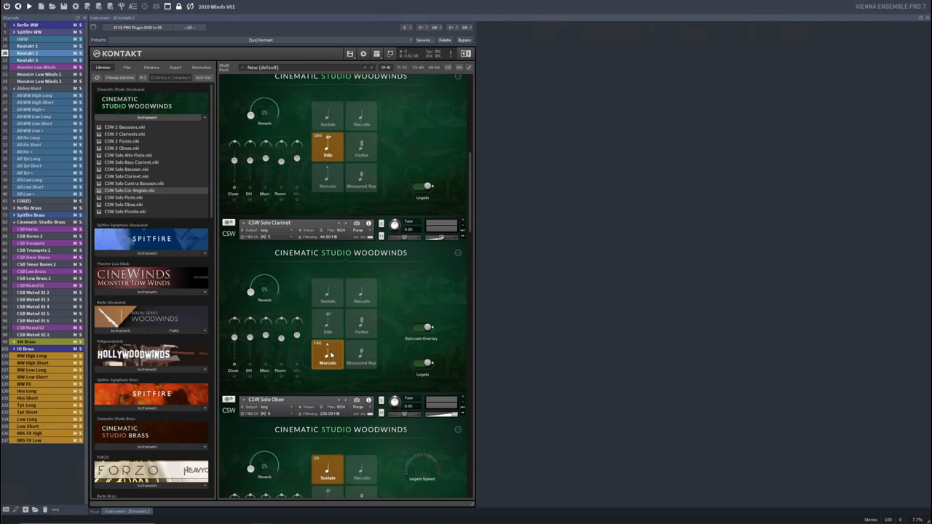
mouse_move(470, 229)
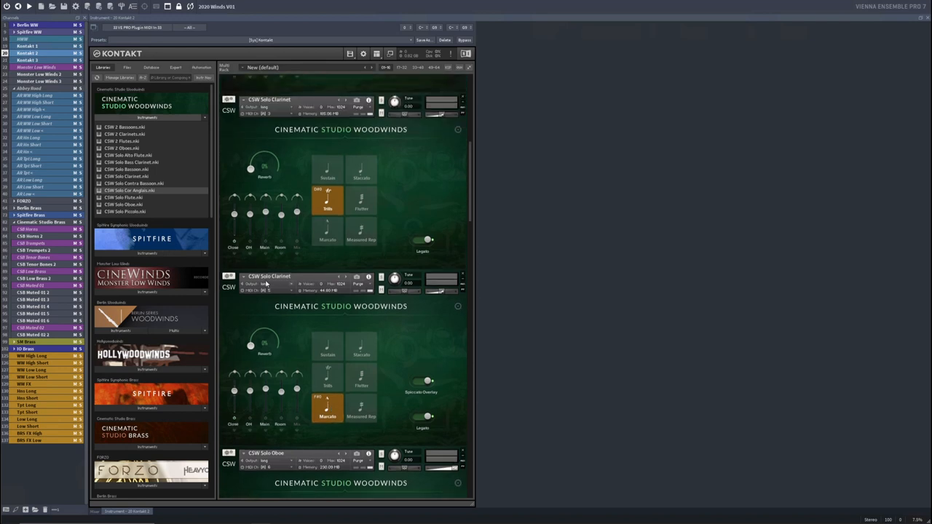
click(263, 290)
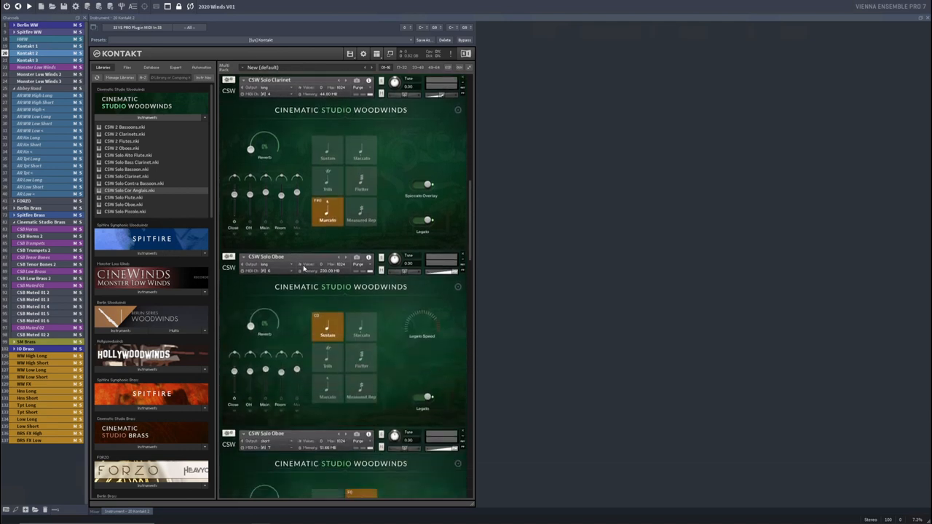
click(266, 270)
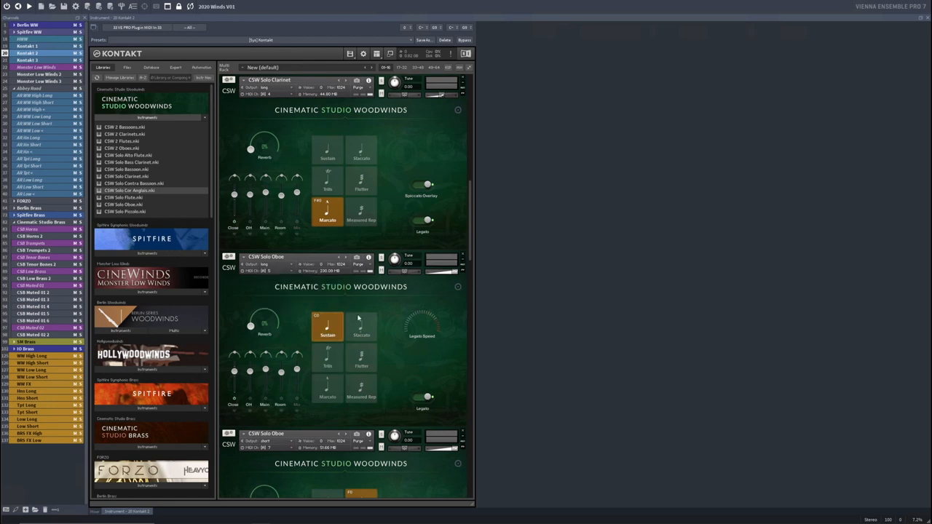
scroll(down, 3)
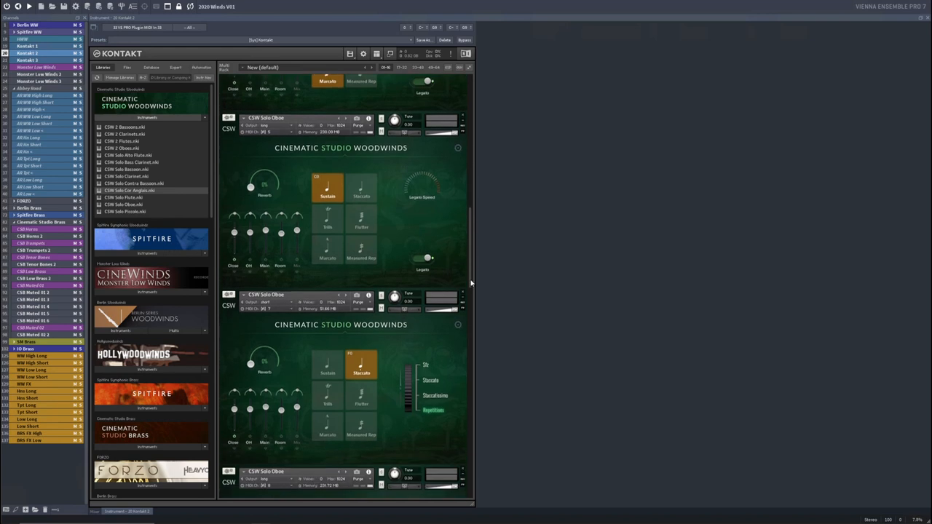
click(273, 301)
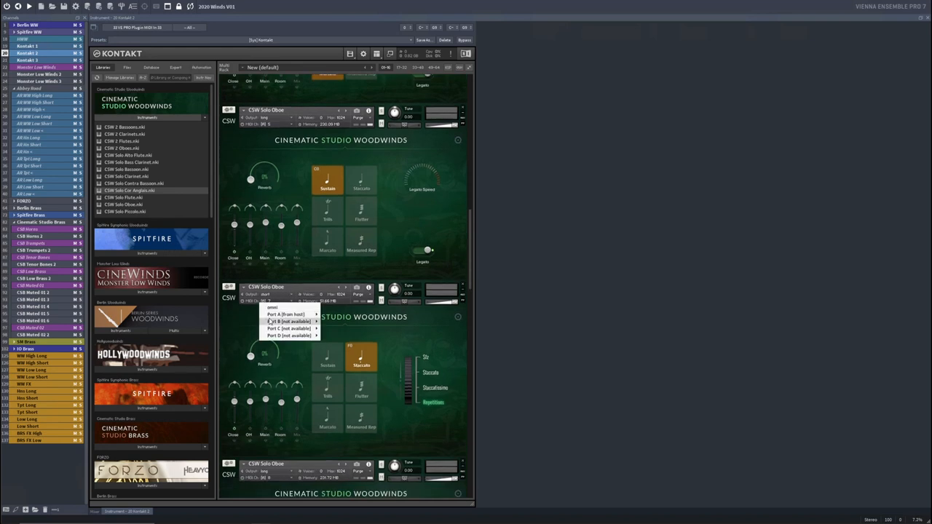
click(288, 314)
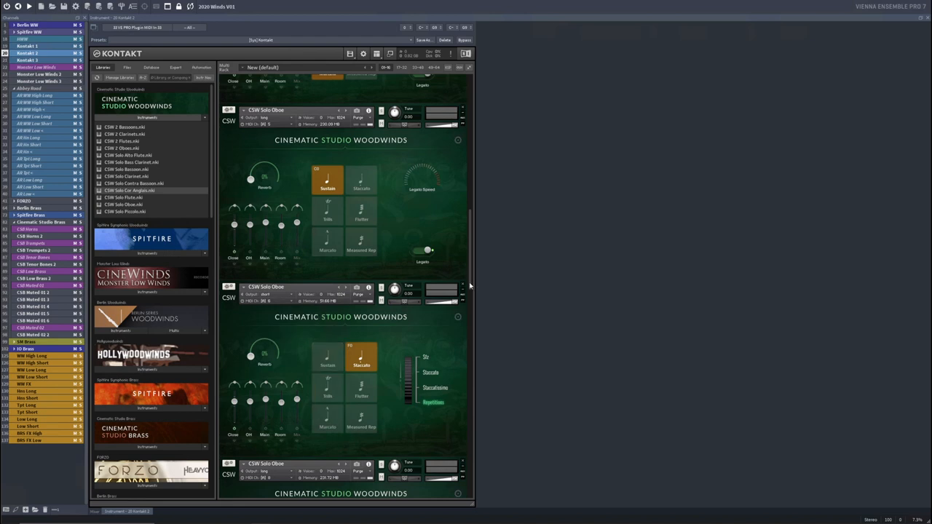
- Put the oboe trills and the last cor anglais on the following consecutive MIDI channels
scroll(down, 3)
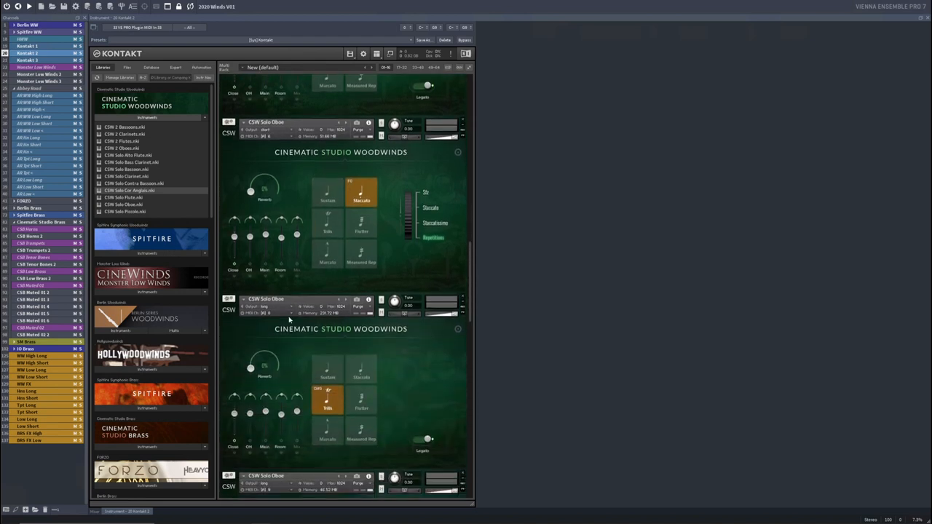
click(264, 313)
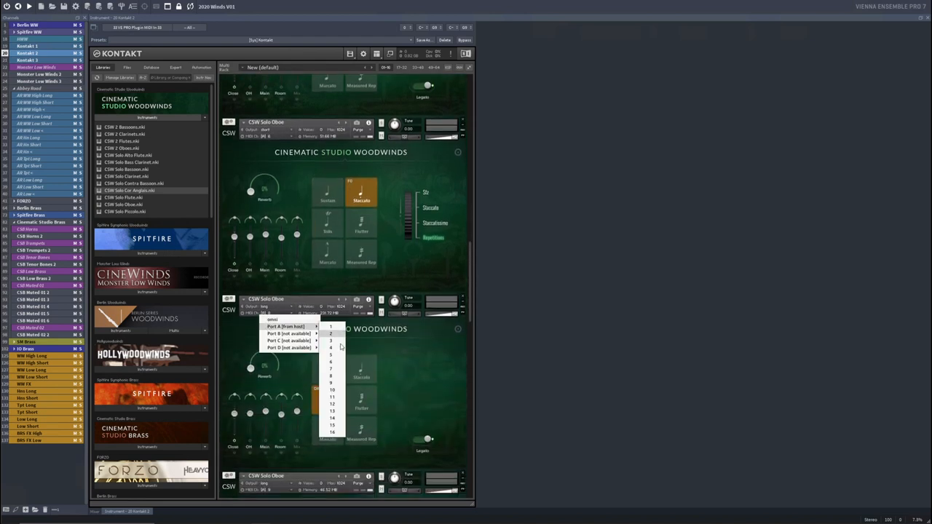
click(332, 369)
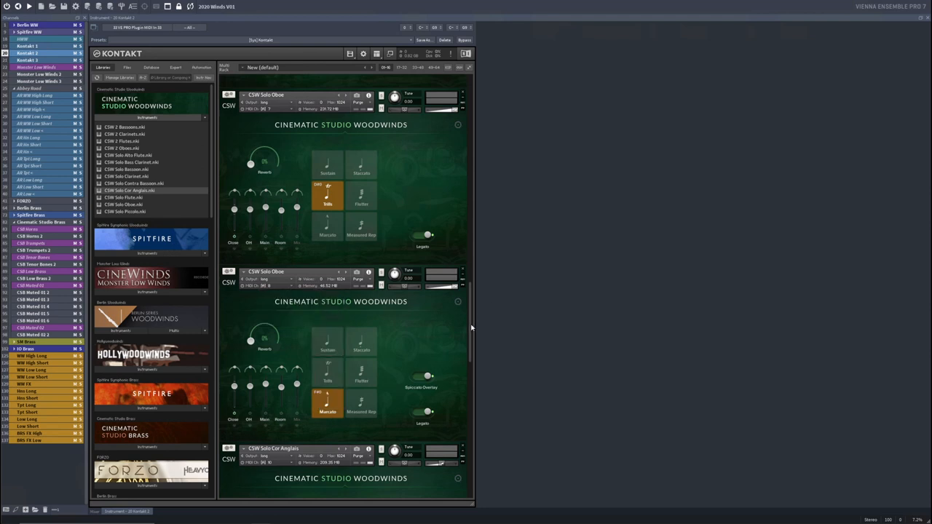
scroll(down, 3)
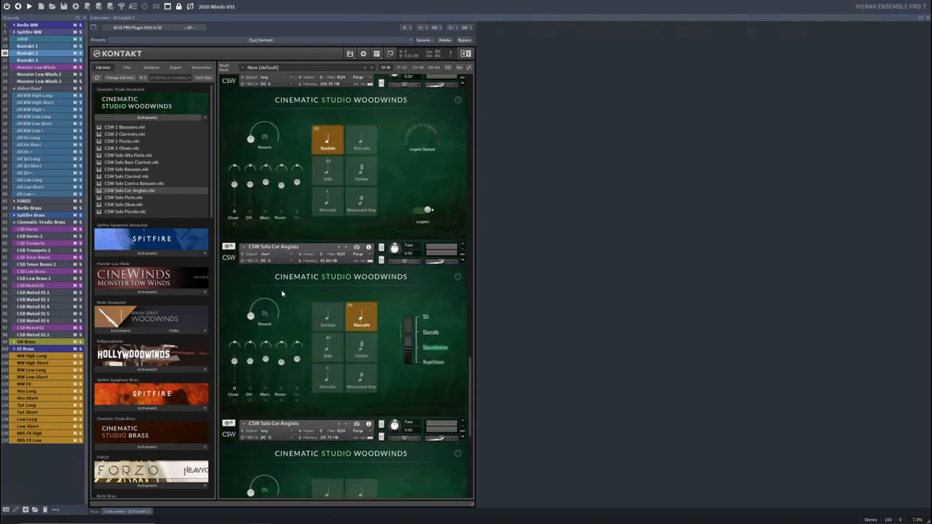
click(273, 253)
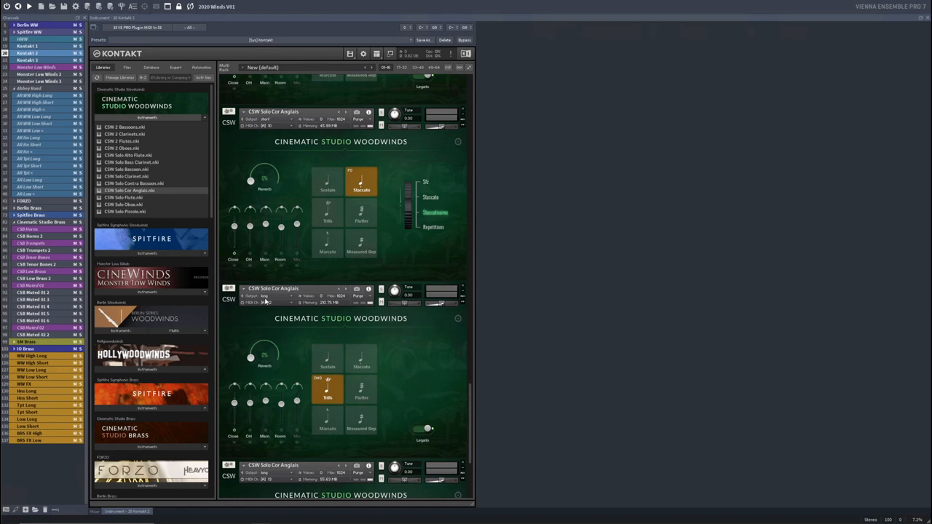
click(277, 295)
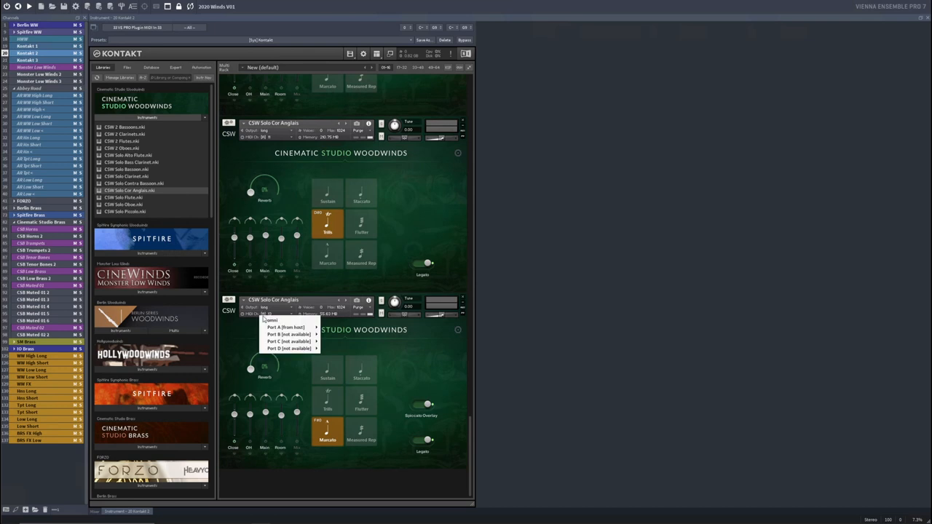
click(285, 327)
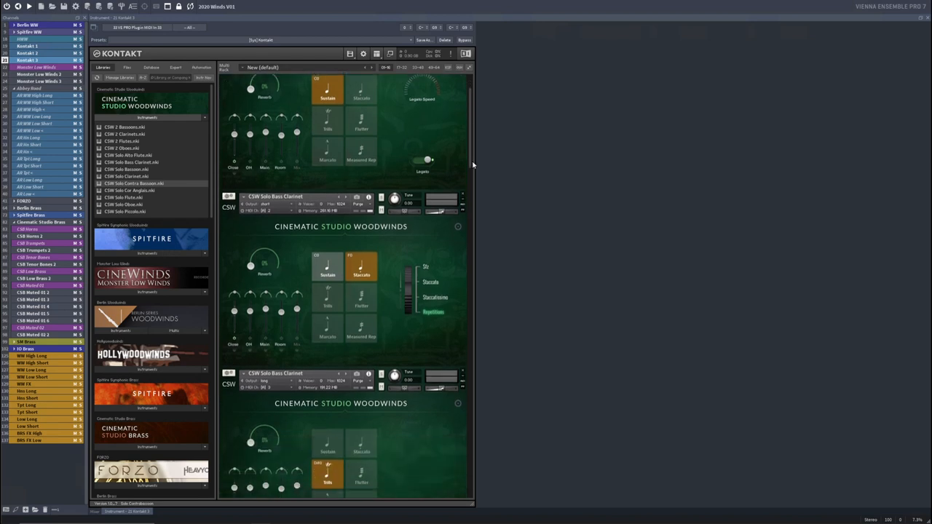
- Scroll Kontakt 3's rack to check the bass clarinet, bassoon and contrabassoon MIDI channels
scroll(down, 3)
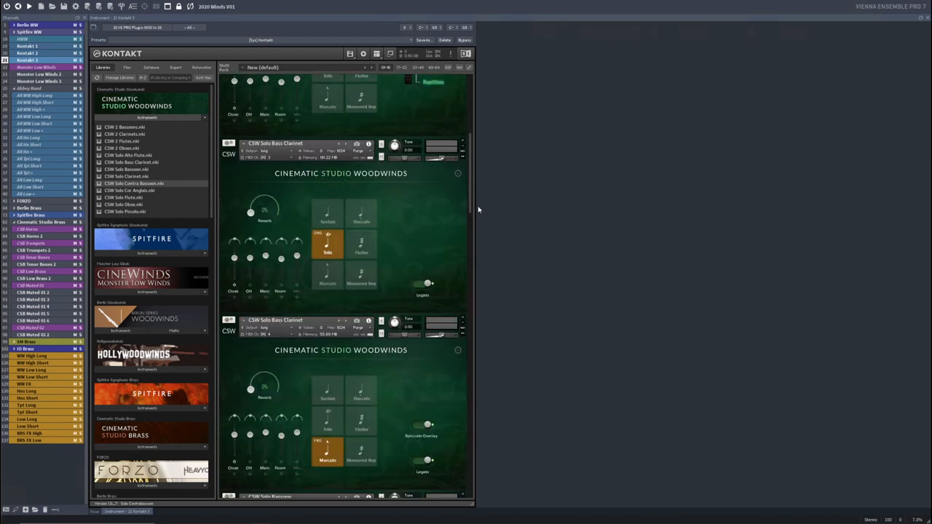
scroll(down, 3)
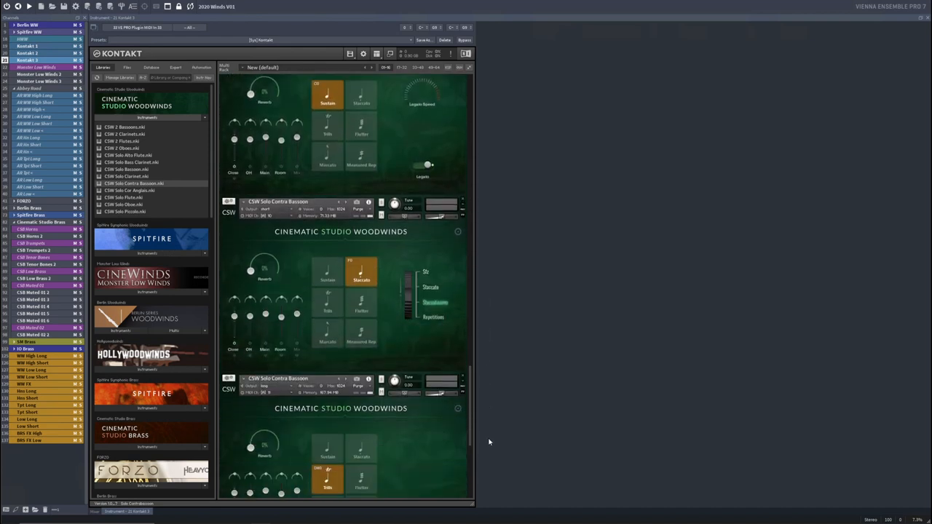
scroll(down, 3)
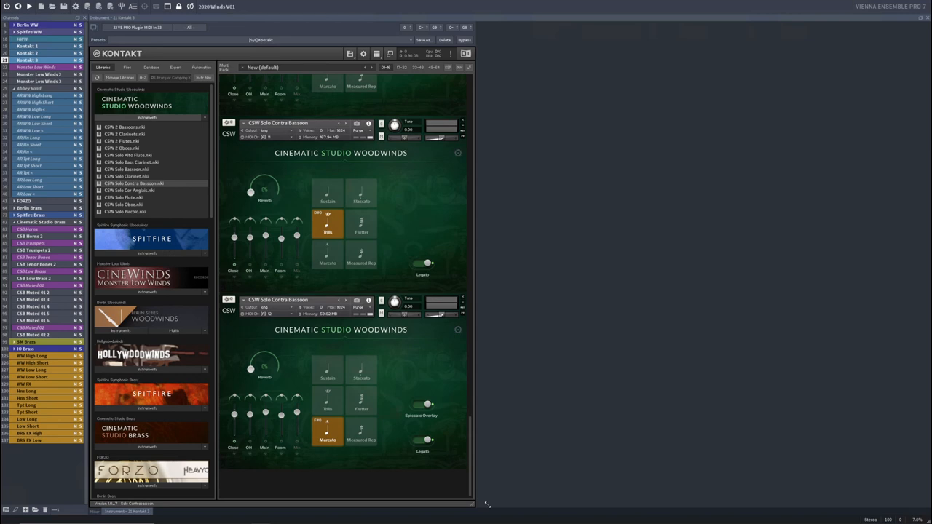
mouse_move(478, 231)
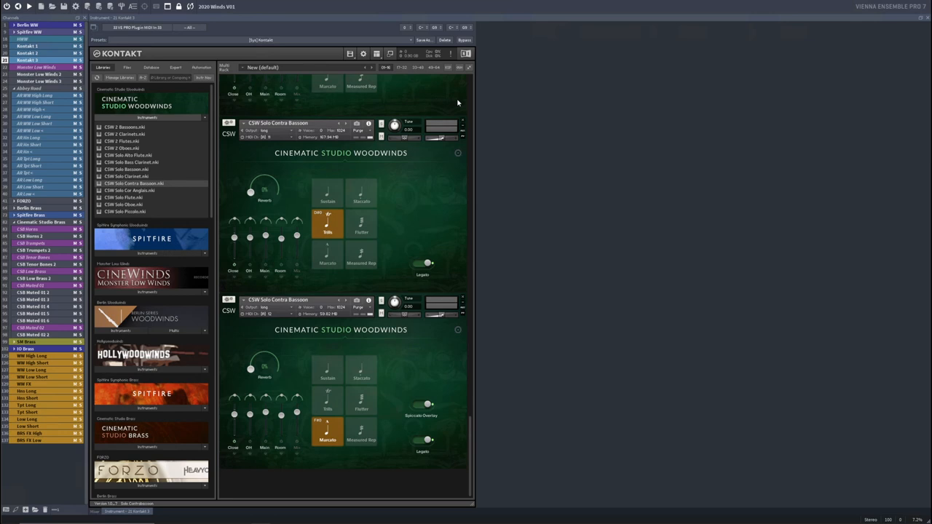
scroll(up, 3)
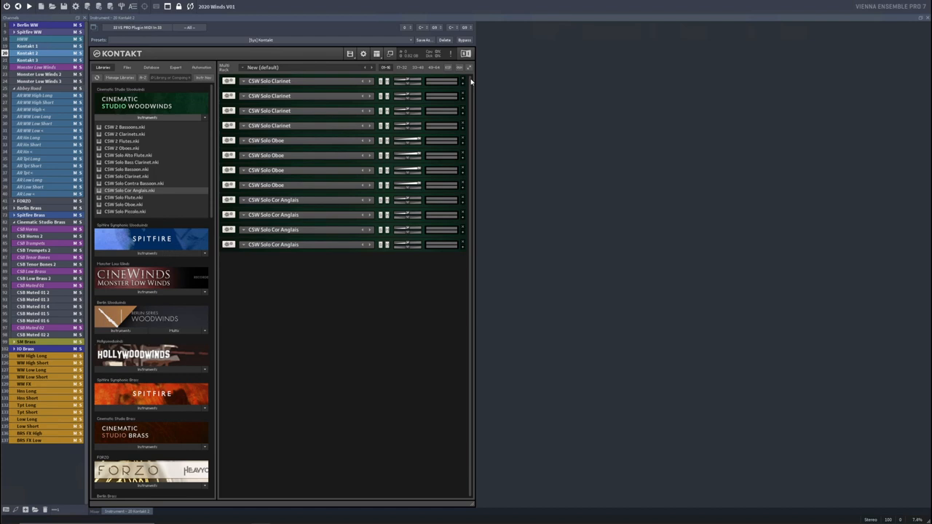
mouse_move(303, 310)
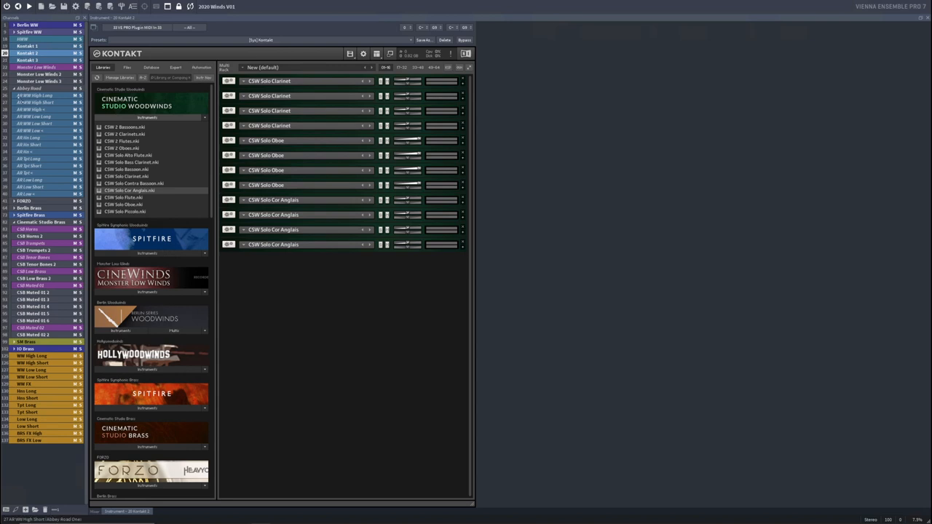
- Rename the Kontakt 1 and Kontakt 2 channels to CSW High and CSW Mid
click(27, 45)
text(CSW high)
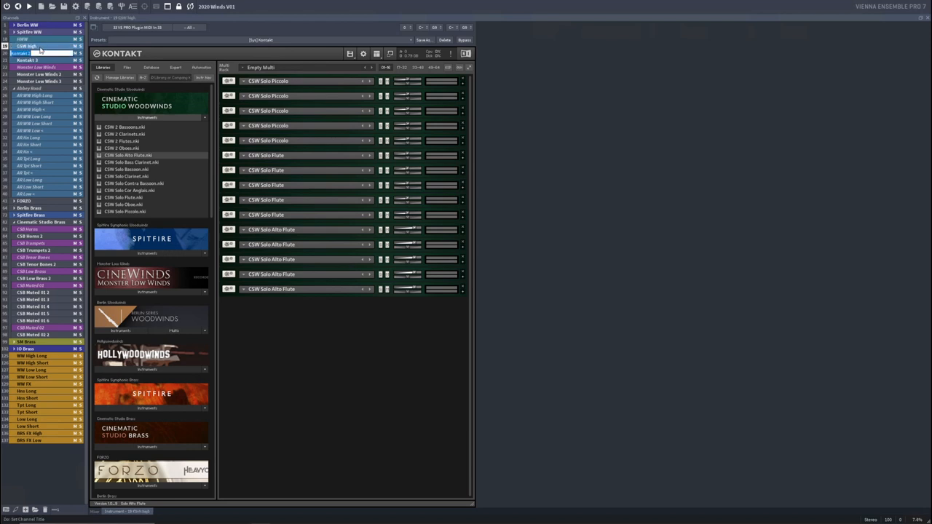
click(29, 59)
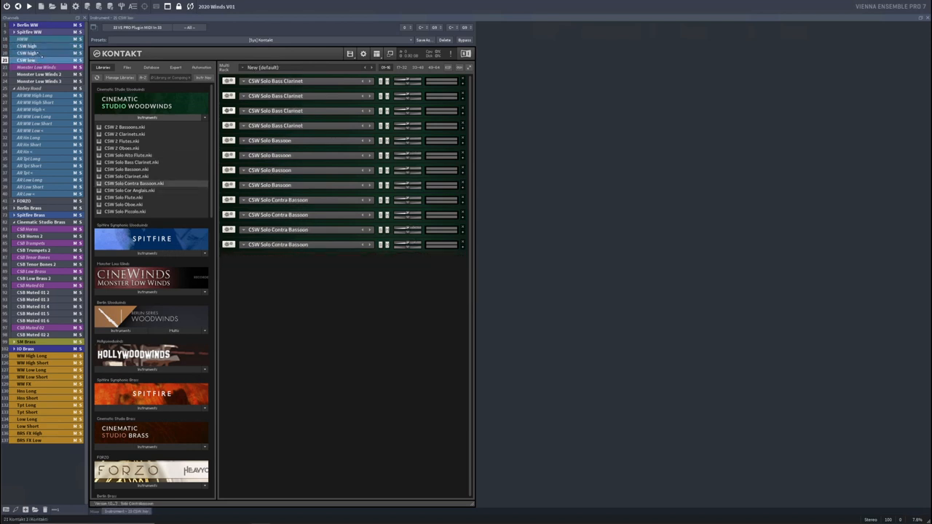